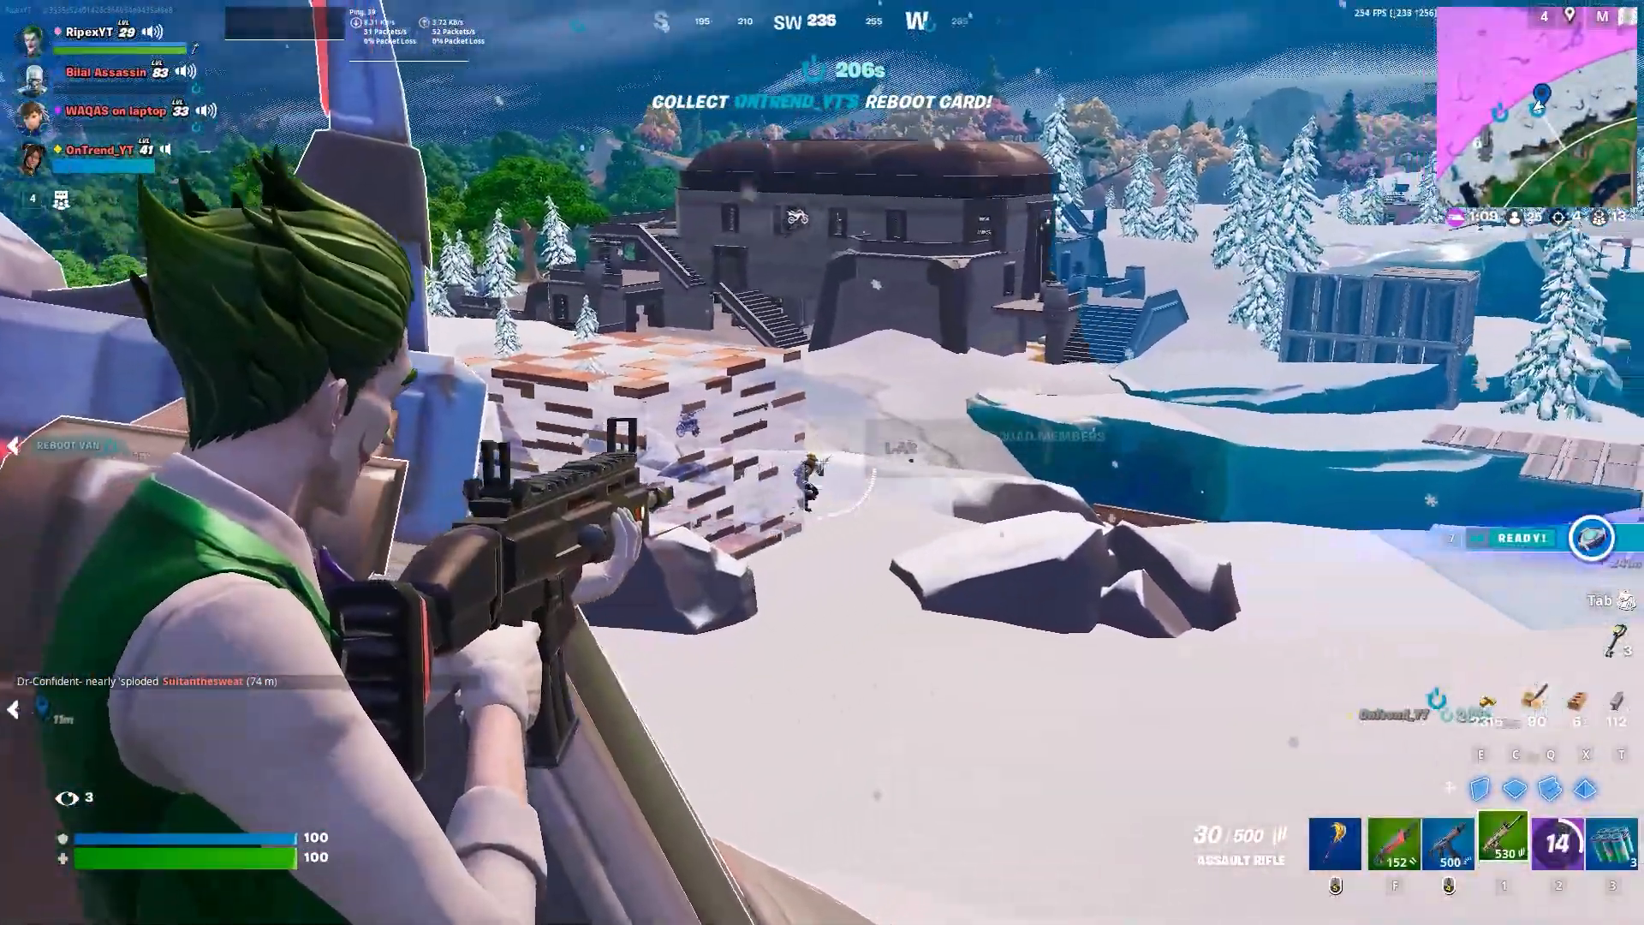
pyautogui.moveTo(822, 462)
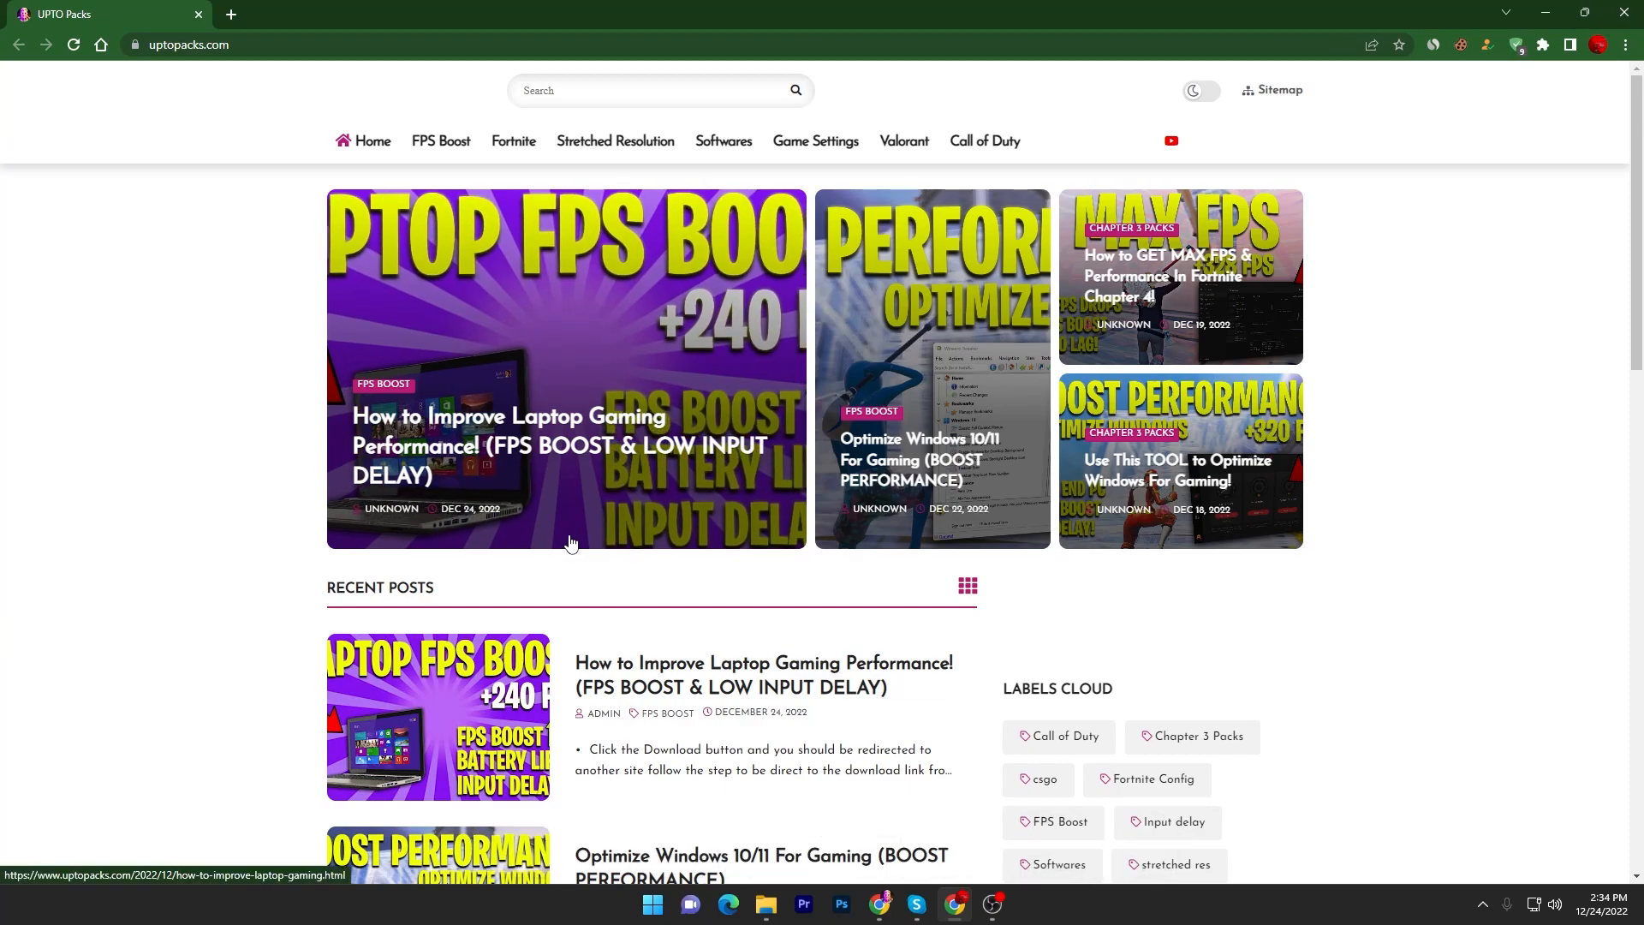
pyautogui.moveTo(448, 489)
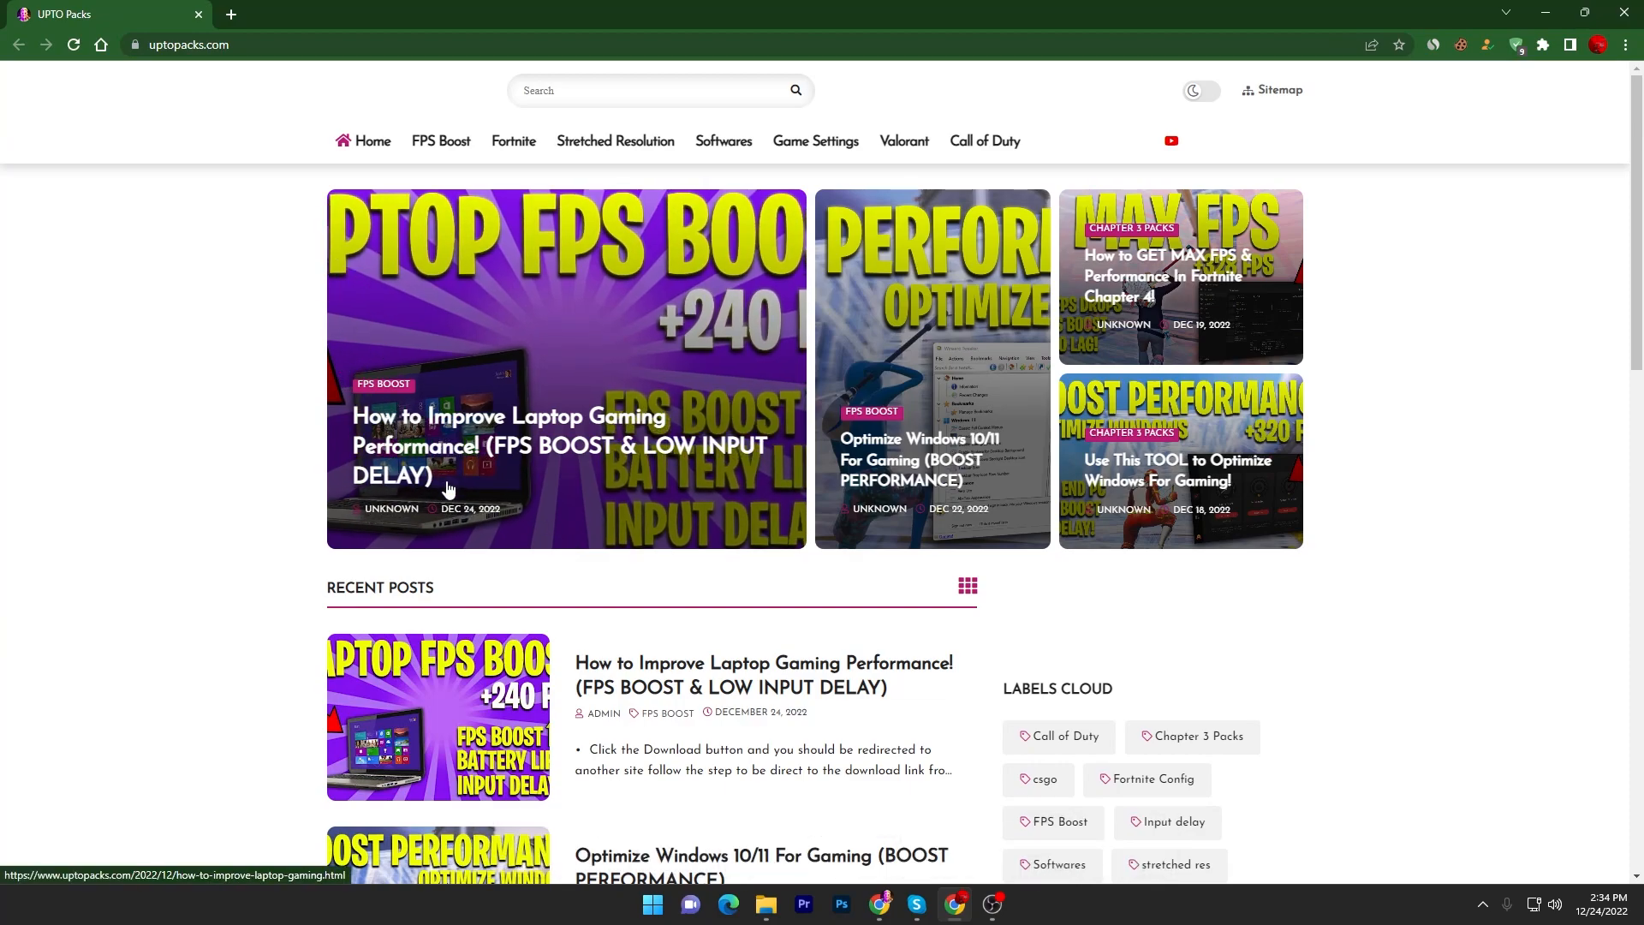
pyautogui.moveTo(543, 620)
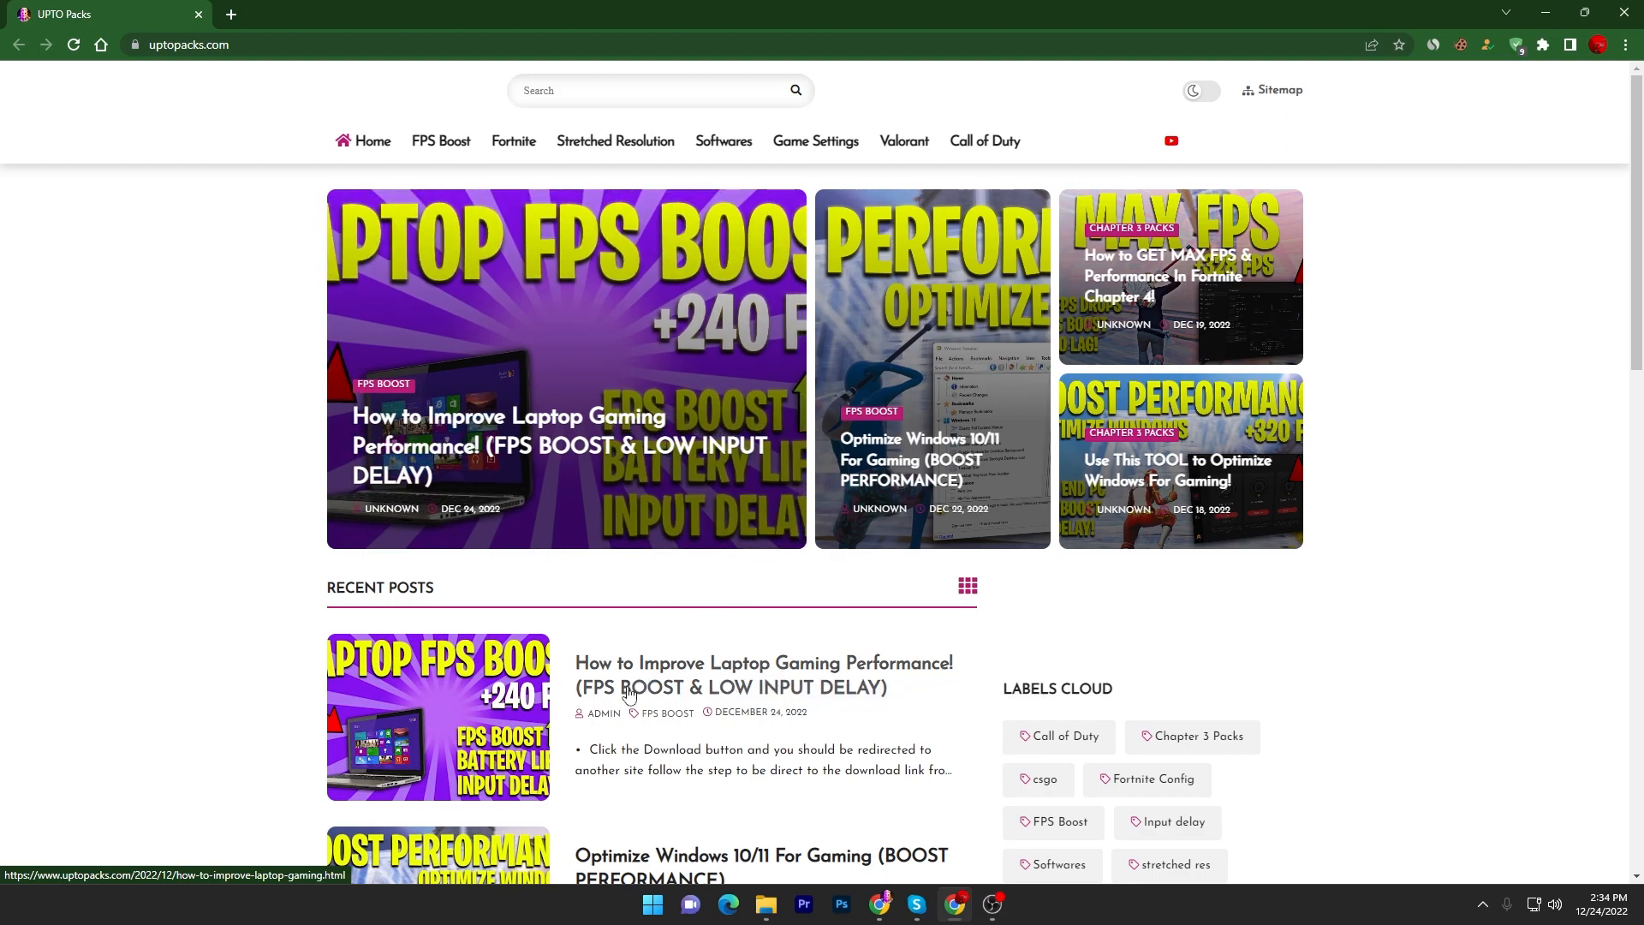
pyautogui.moveTo(574, 588)
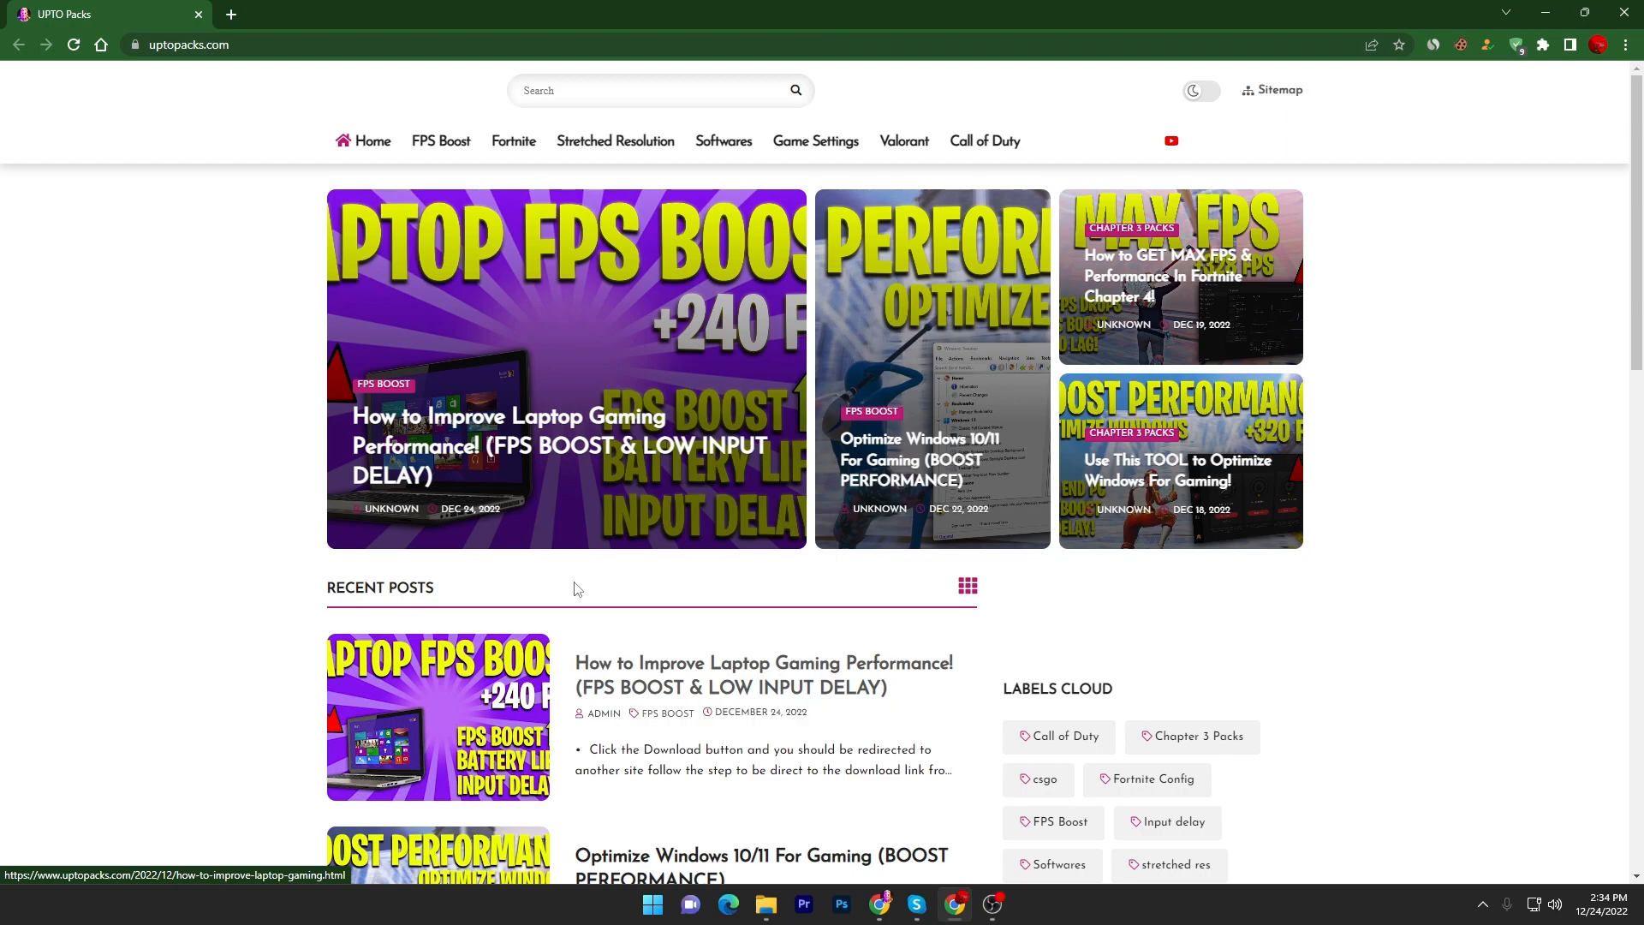
# Browse the FPS Boost category and open the laptop gaming performance guide post
pyautogui.click(440, 141)
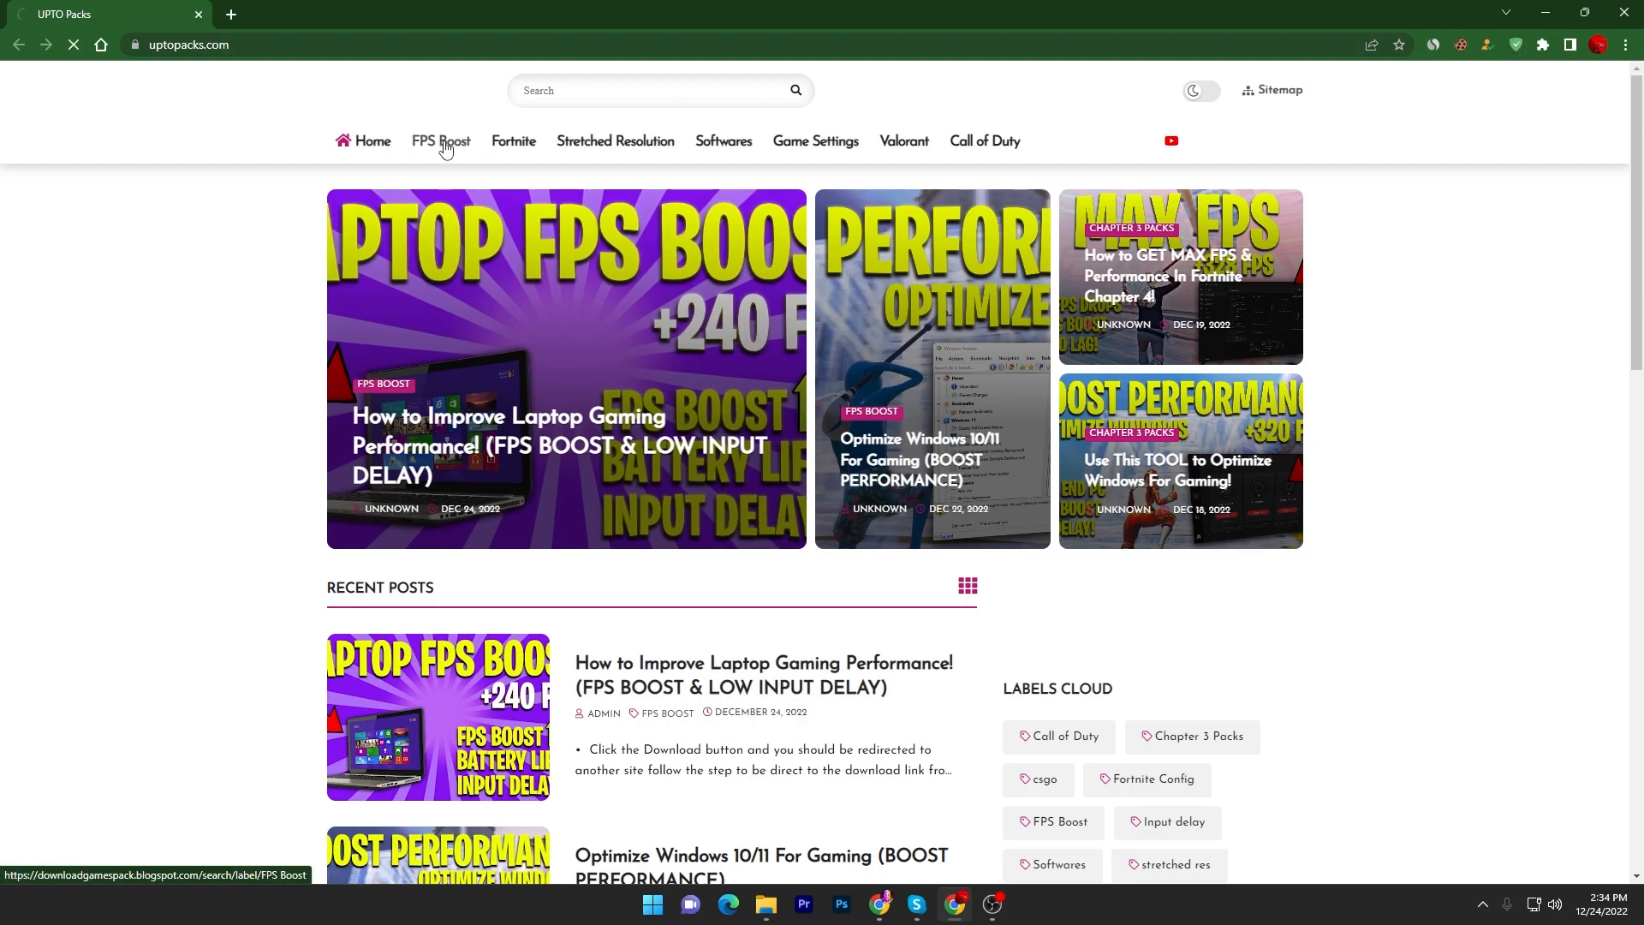
pyautogui.click(440, 140)
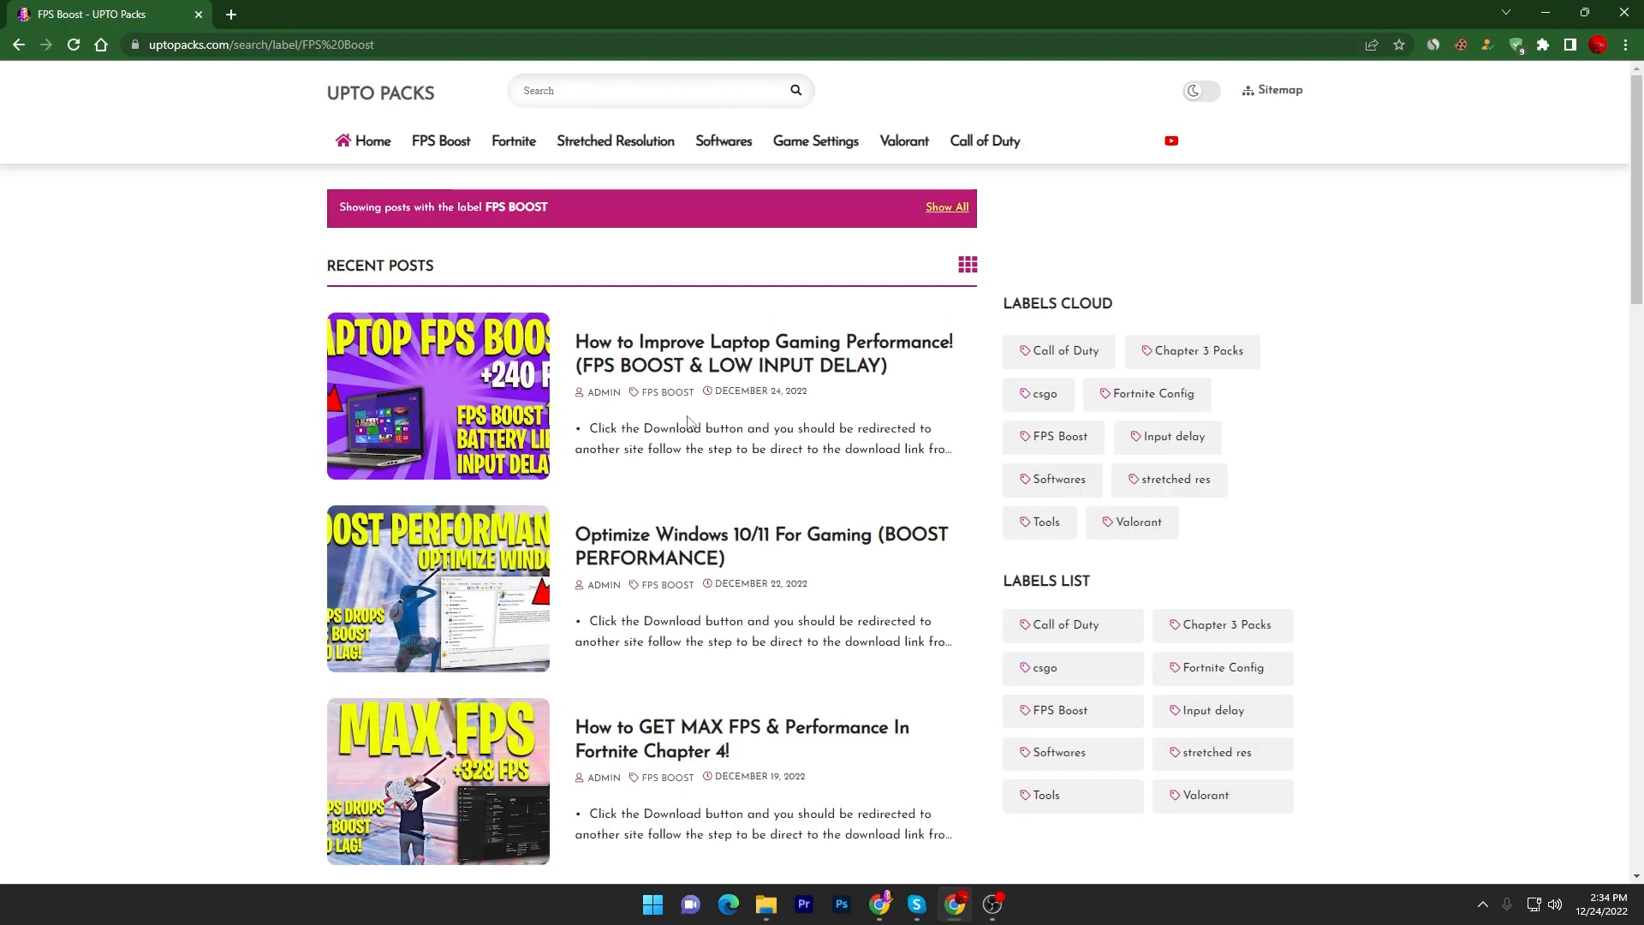
pyautogui.click(762, 354)
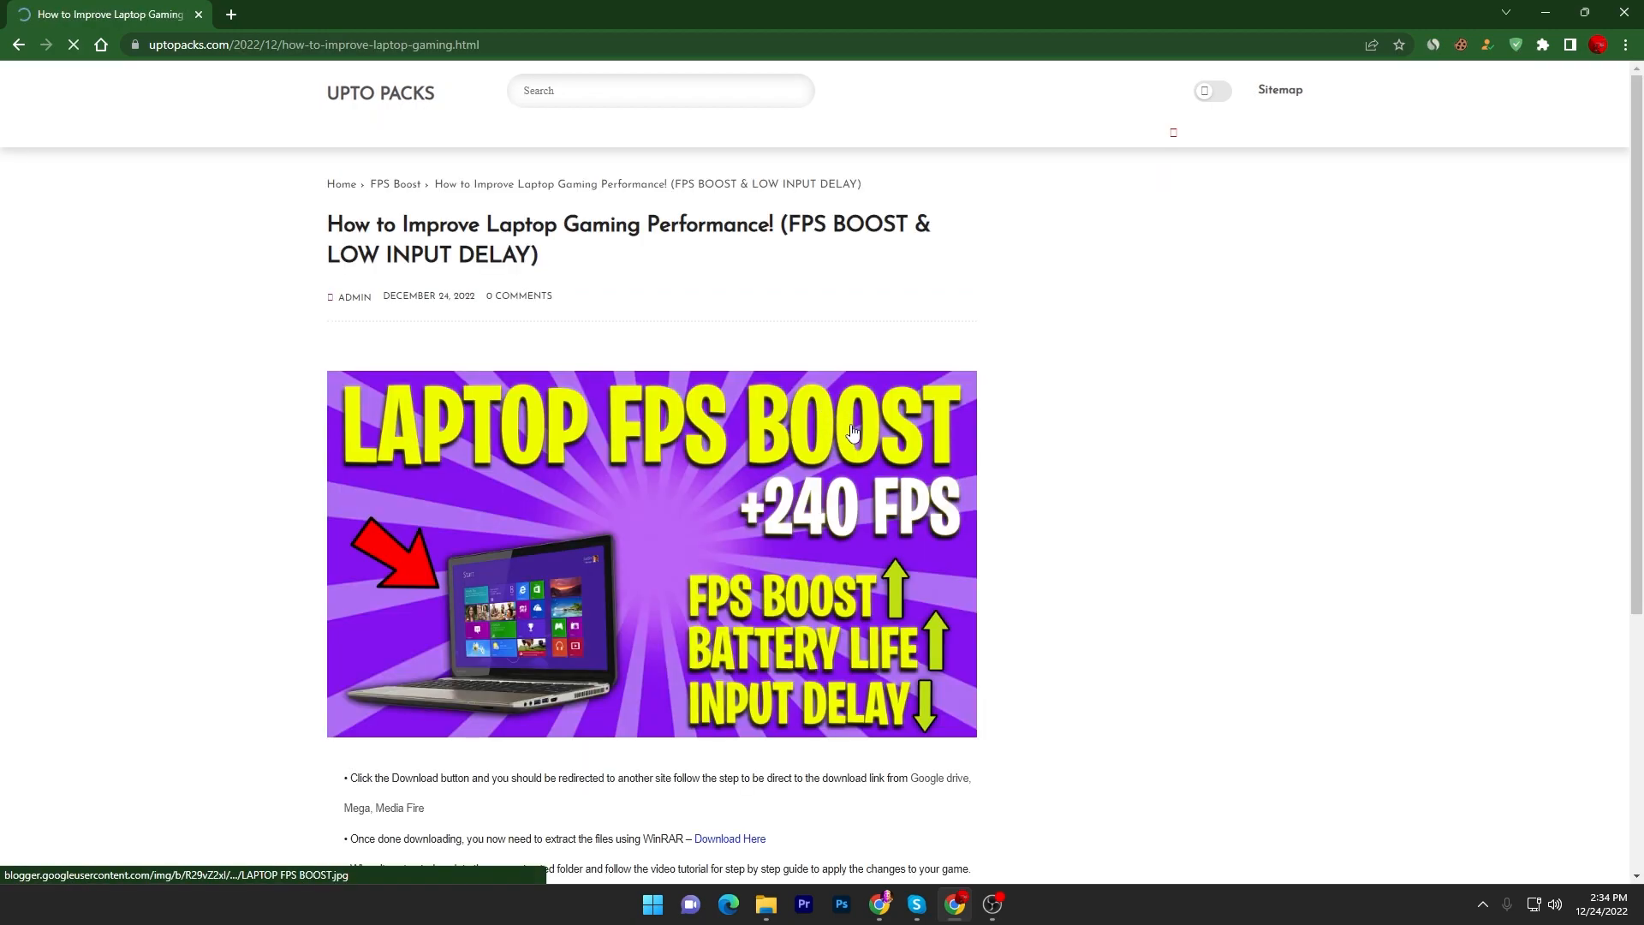
pyautogui.scroll(-3)
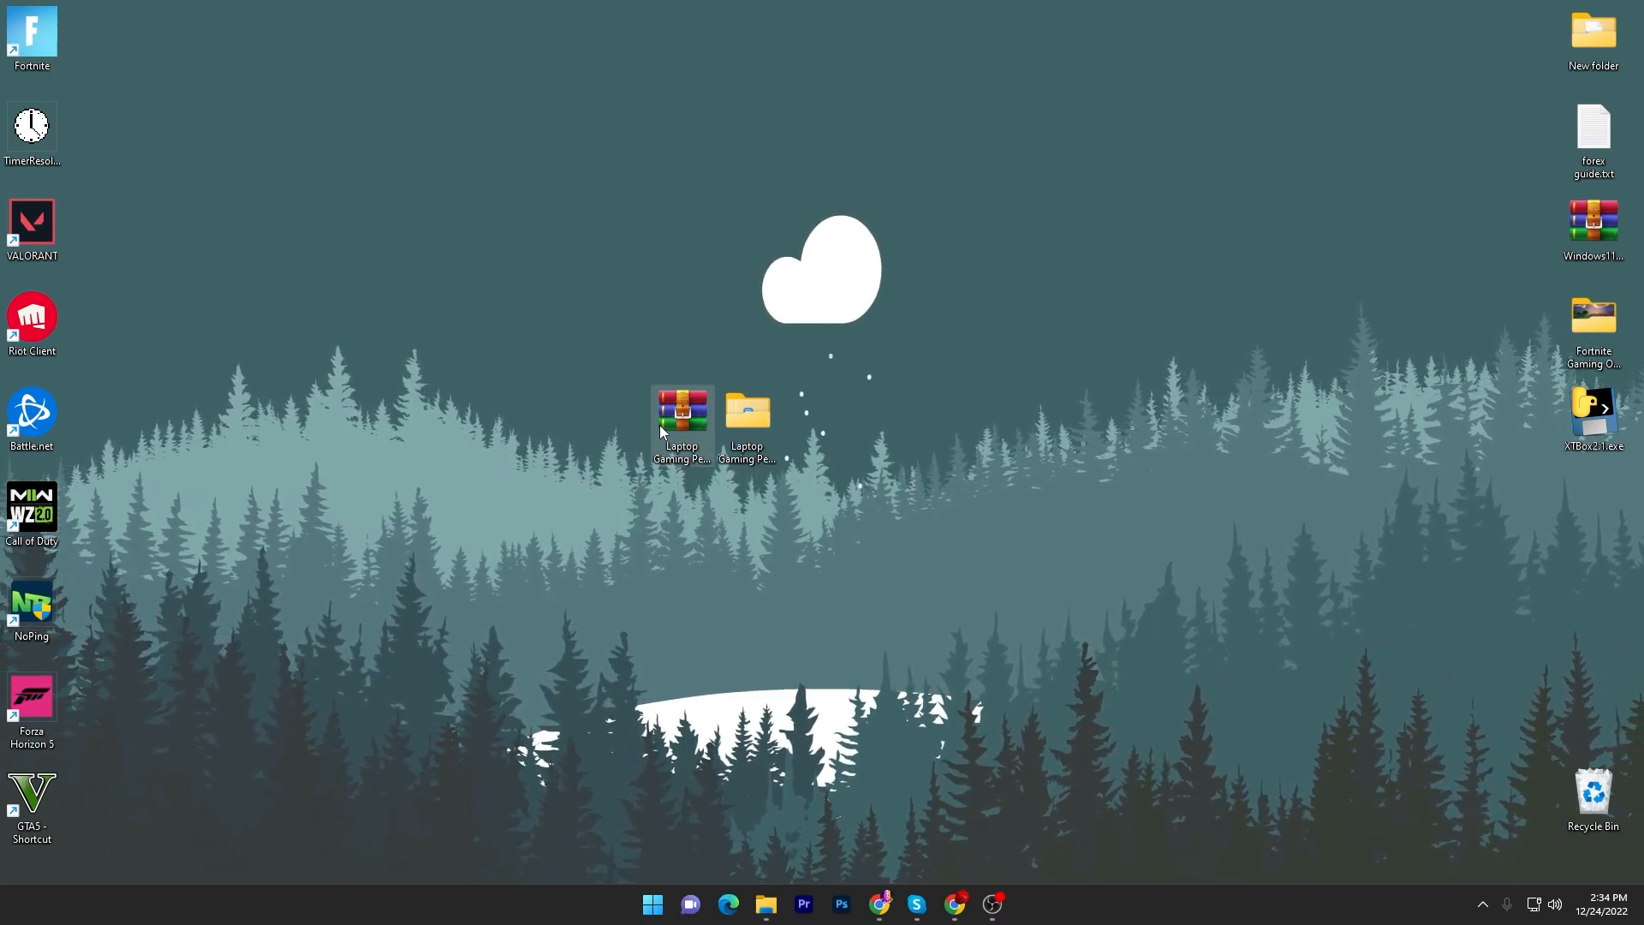
# Extract the downloaded booster archive and open the Laptop Gaming Performance Booster folder
pyautogui.rightClick(681, 409)
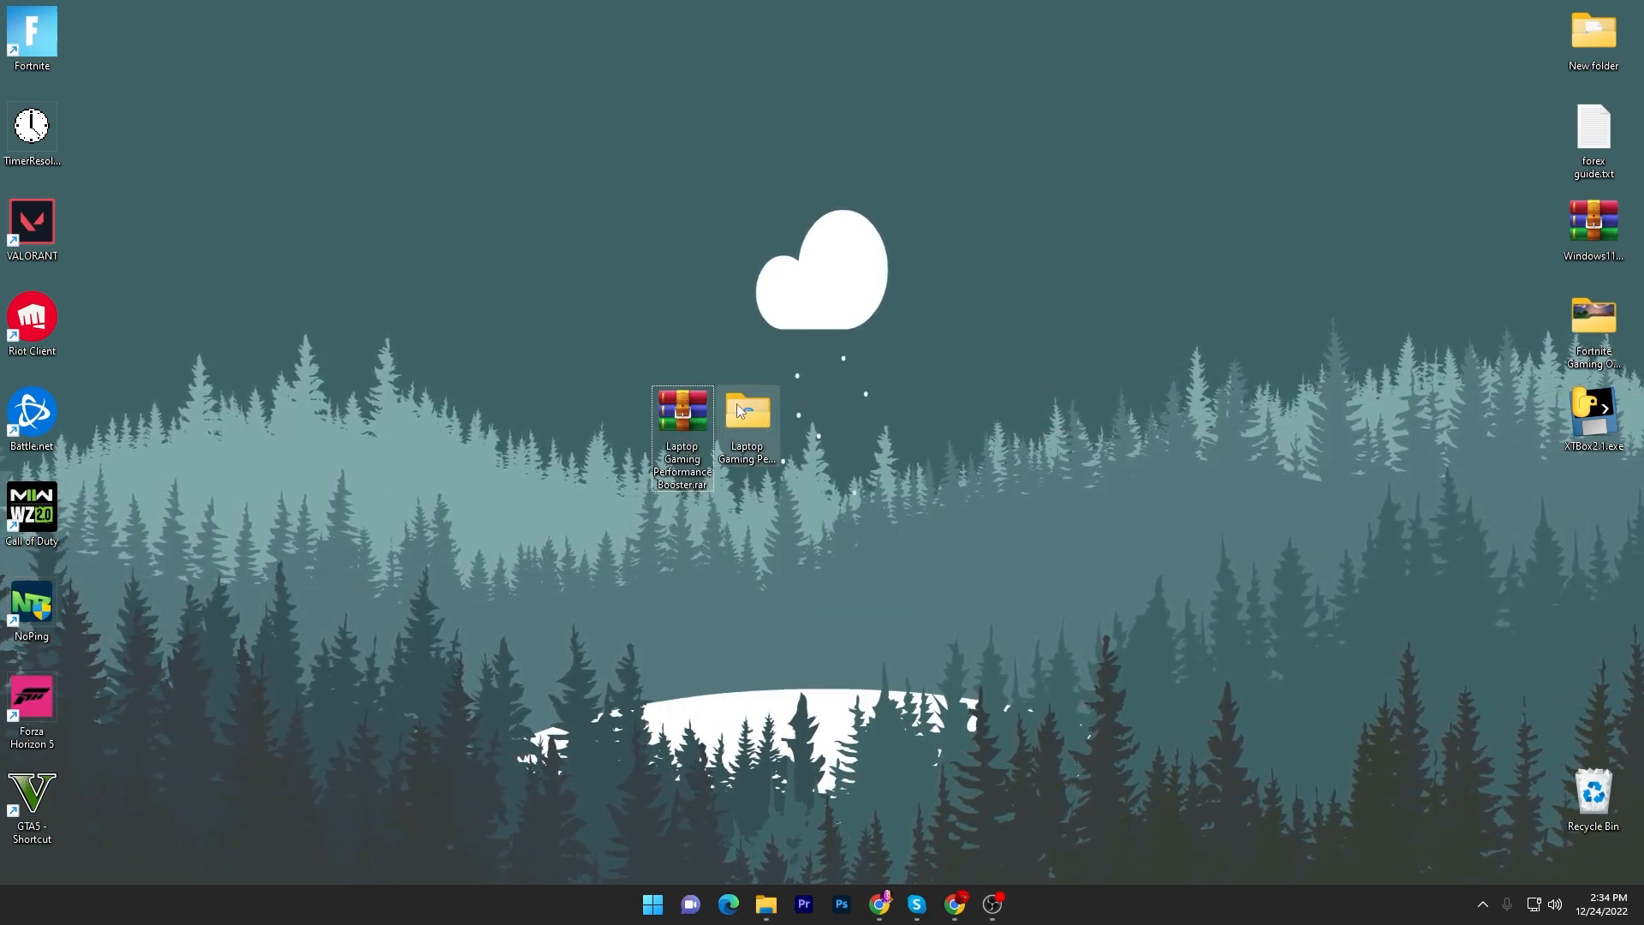
pyautogui.doubleClick(747, 410)
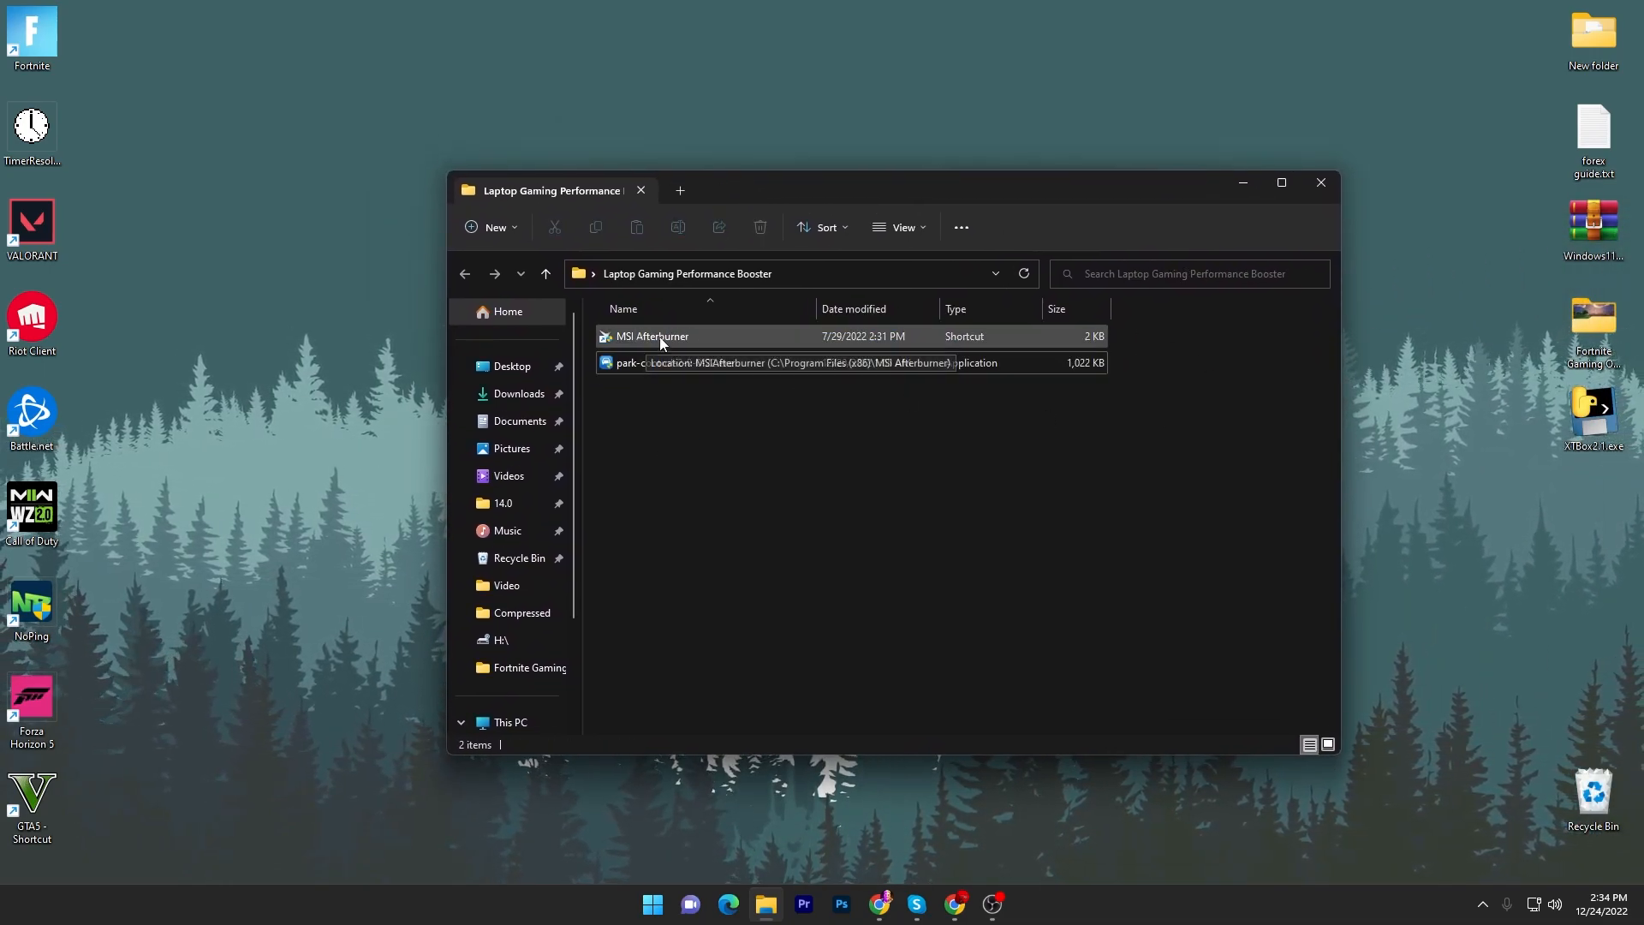
pyautogui.moveTo(621, 369)
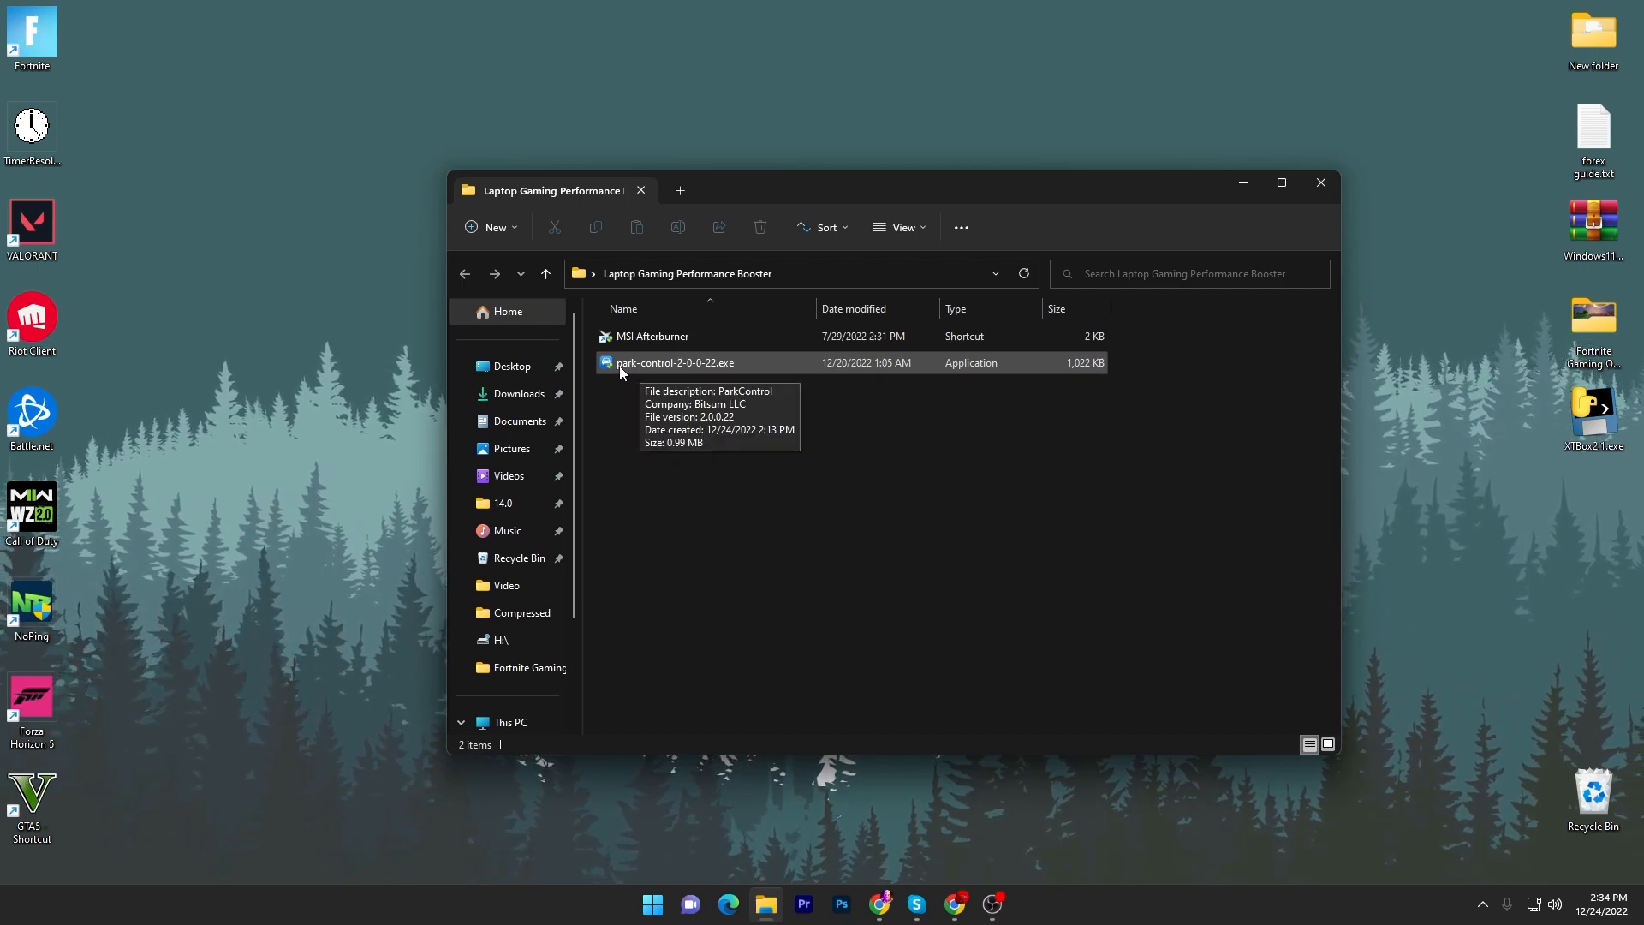
pyautogui.moveTo(765, 373)
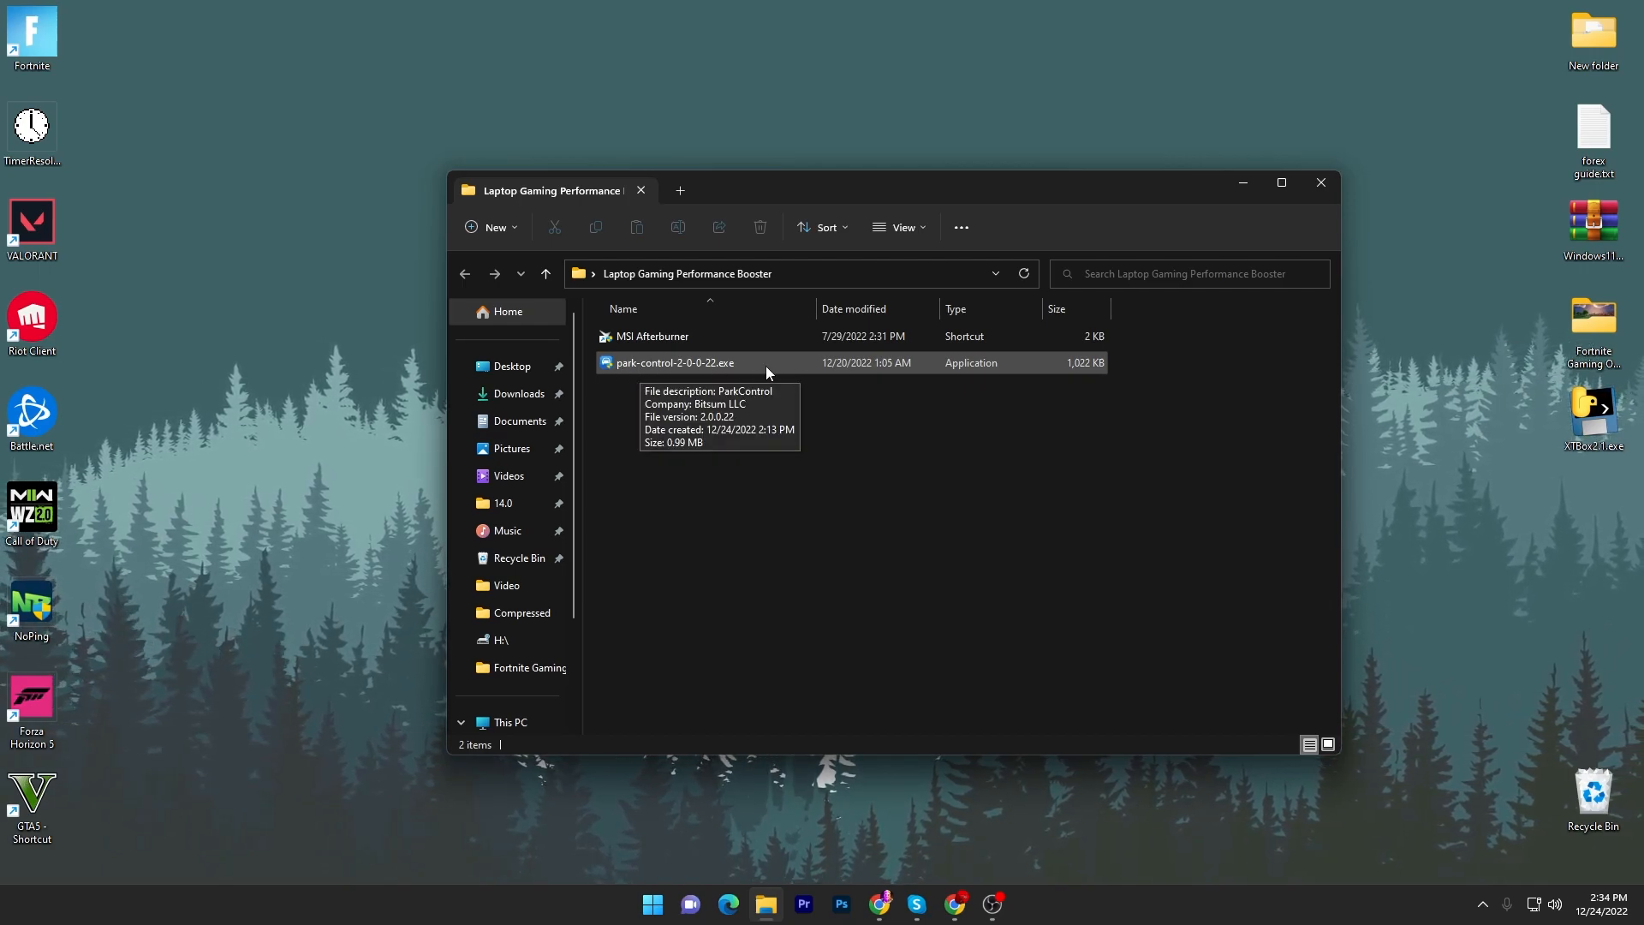
pyautogui.moveTo(647, 367)
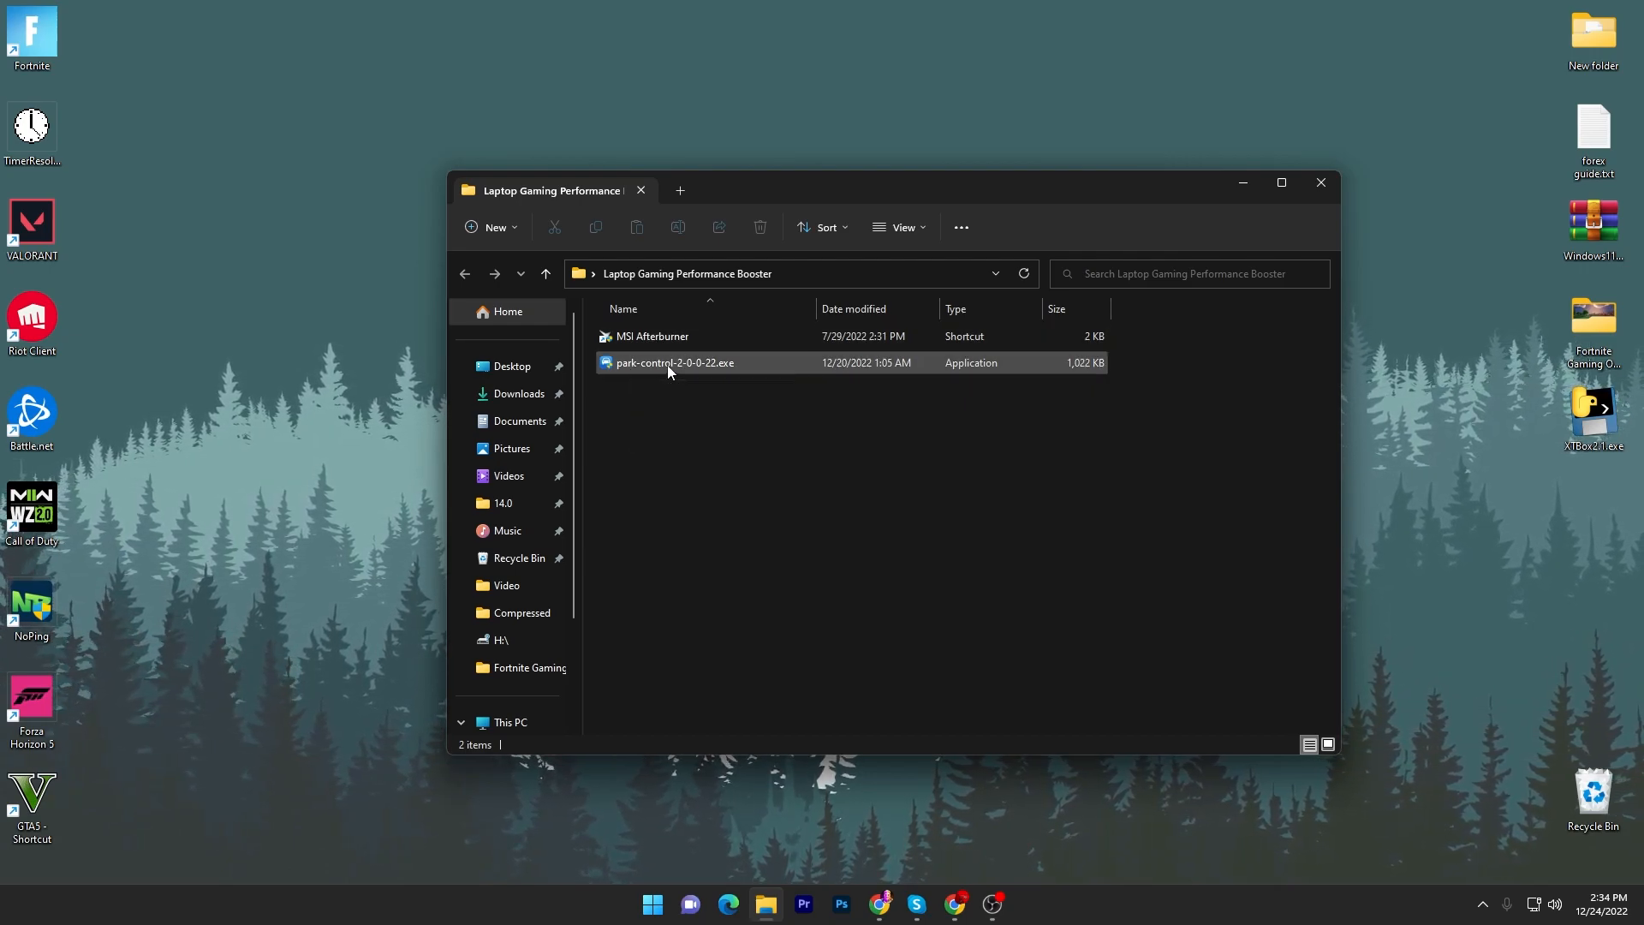
# Run park-control-2-0-0-22.exe from the booster folder
pyautogui.click(1482, 903)
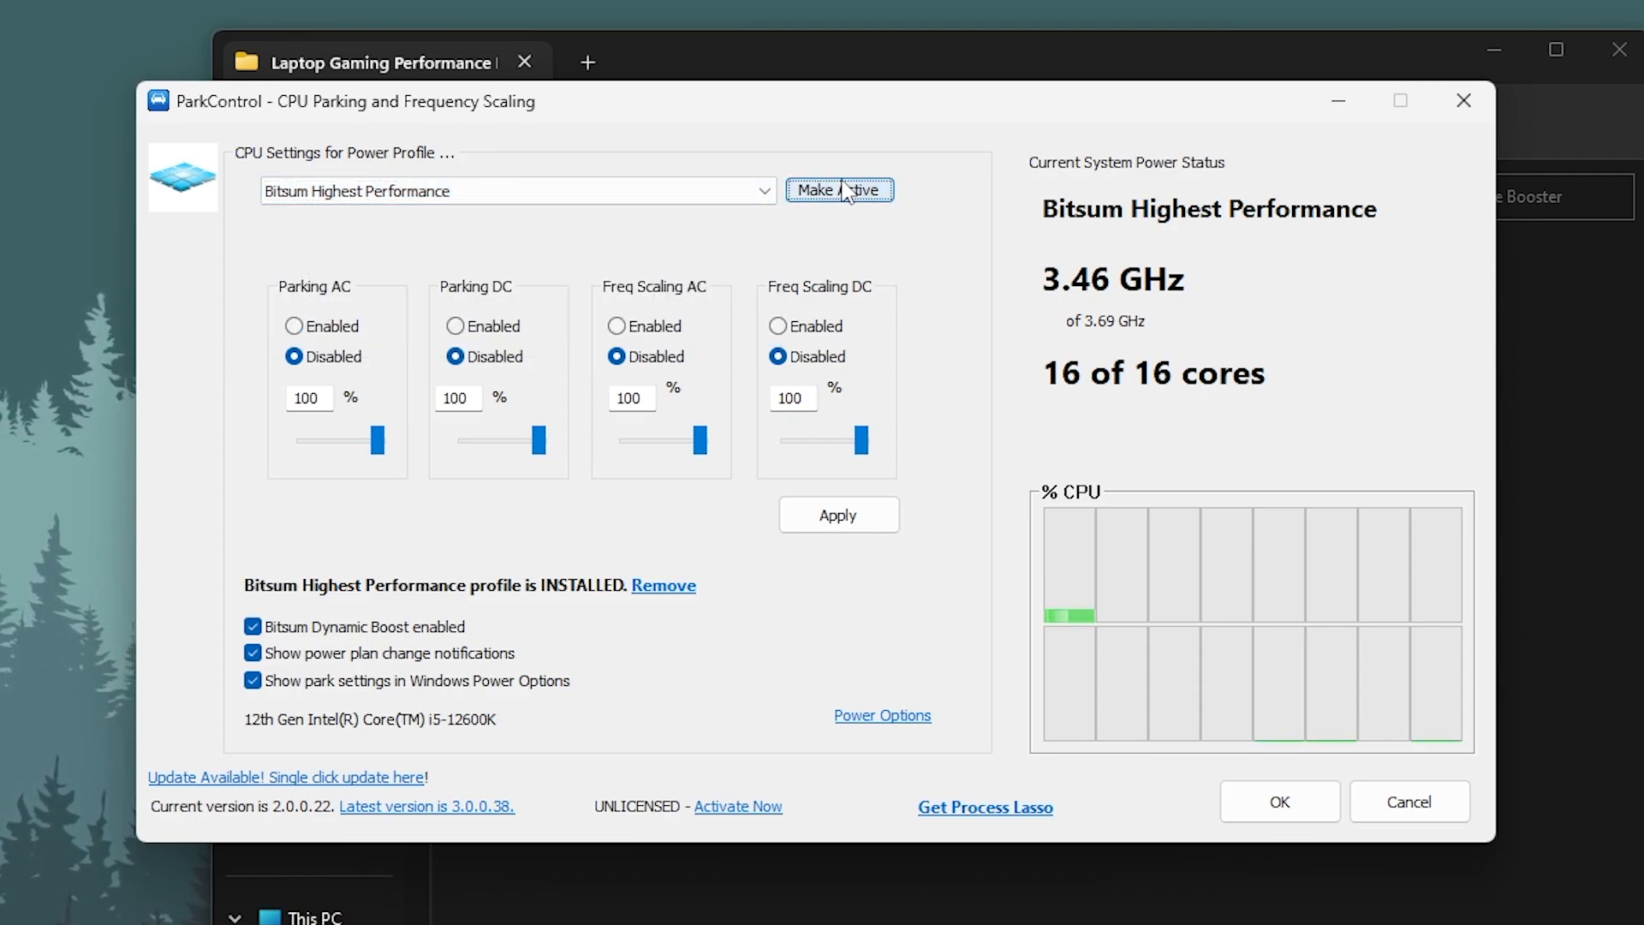
pyautogui.moveTo(328, 434)
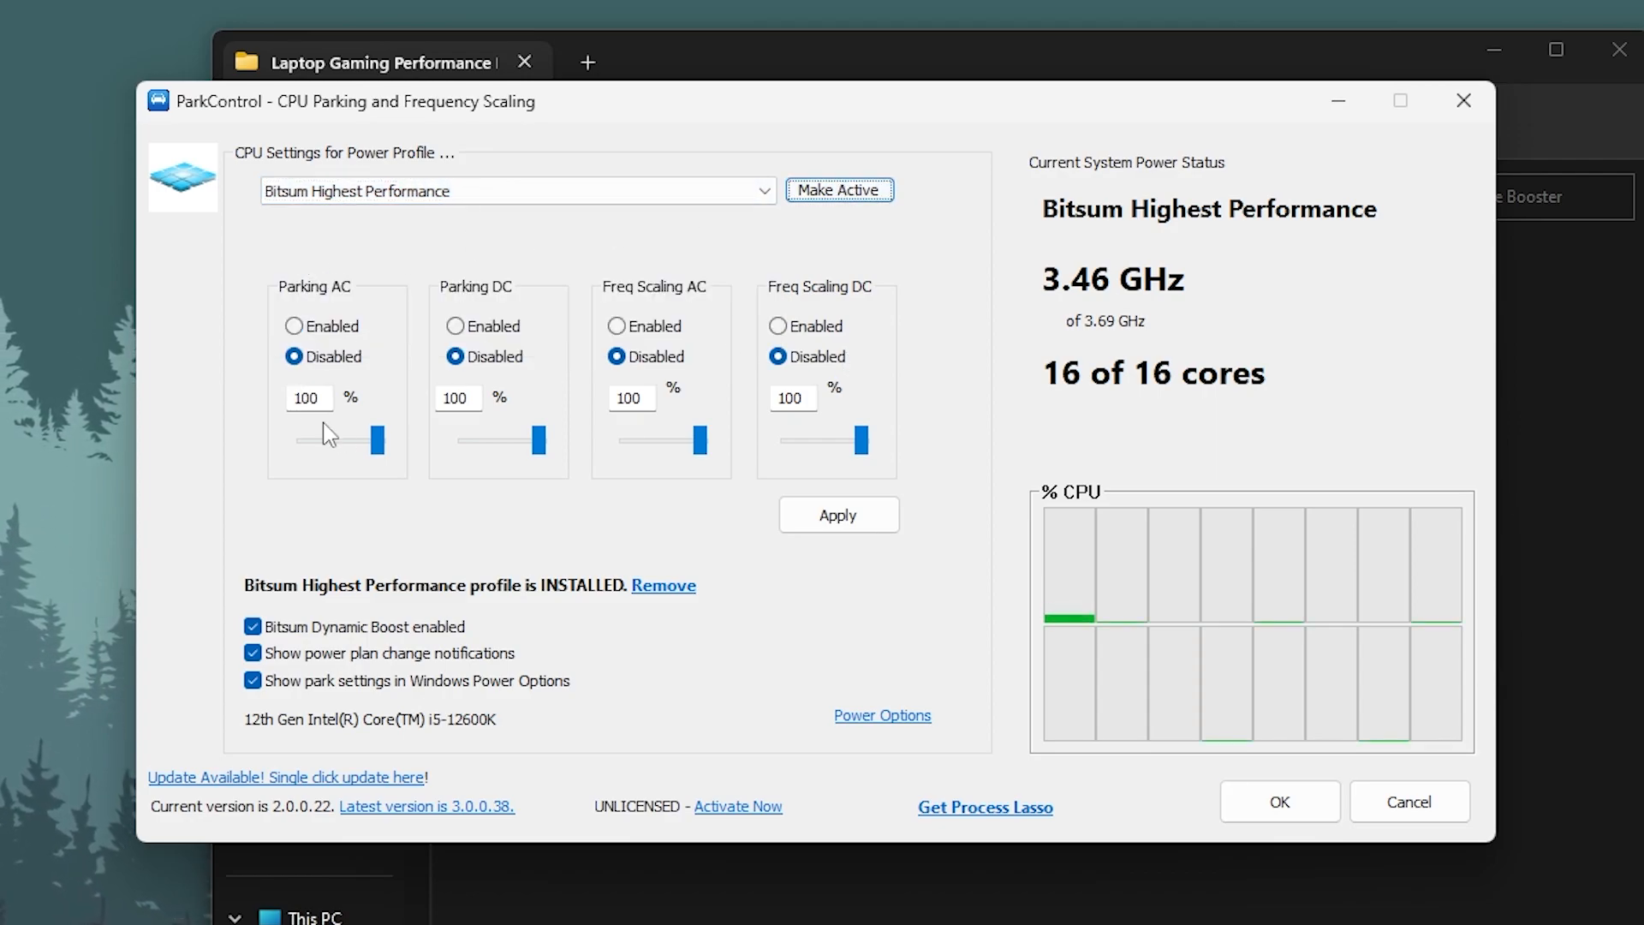
pyautogui.moveTo(739, 440)
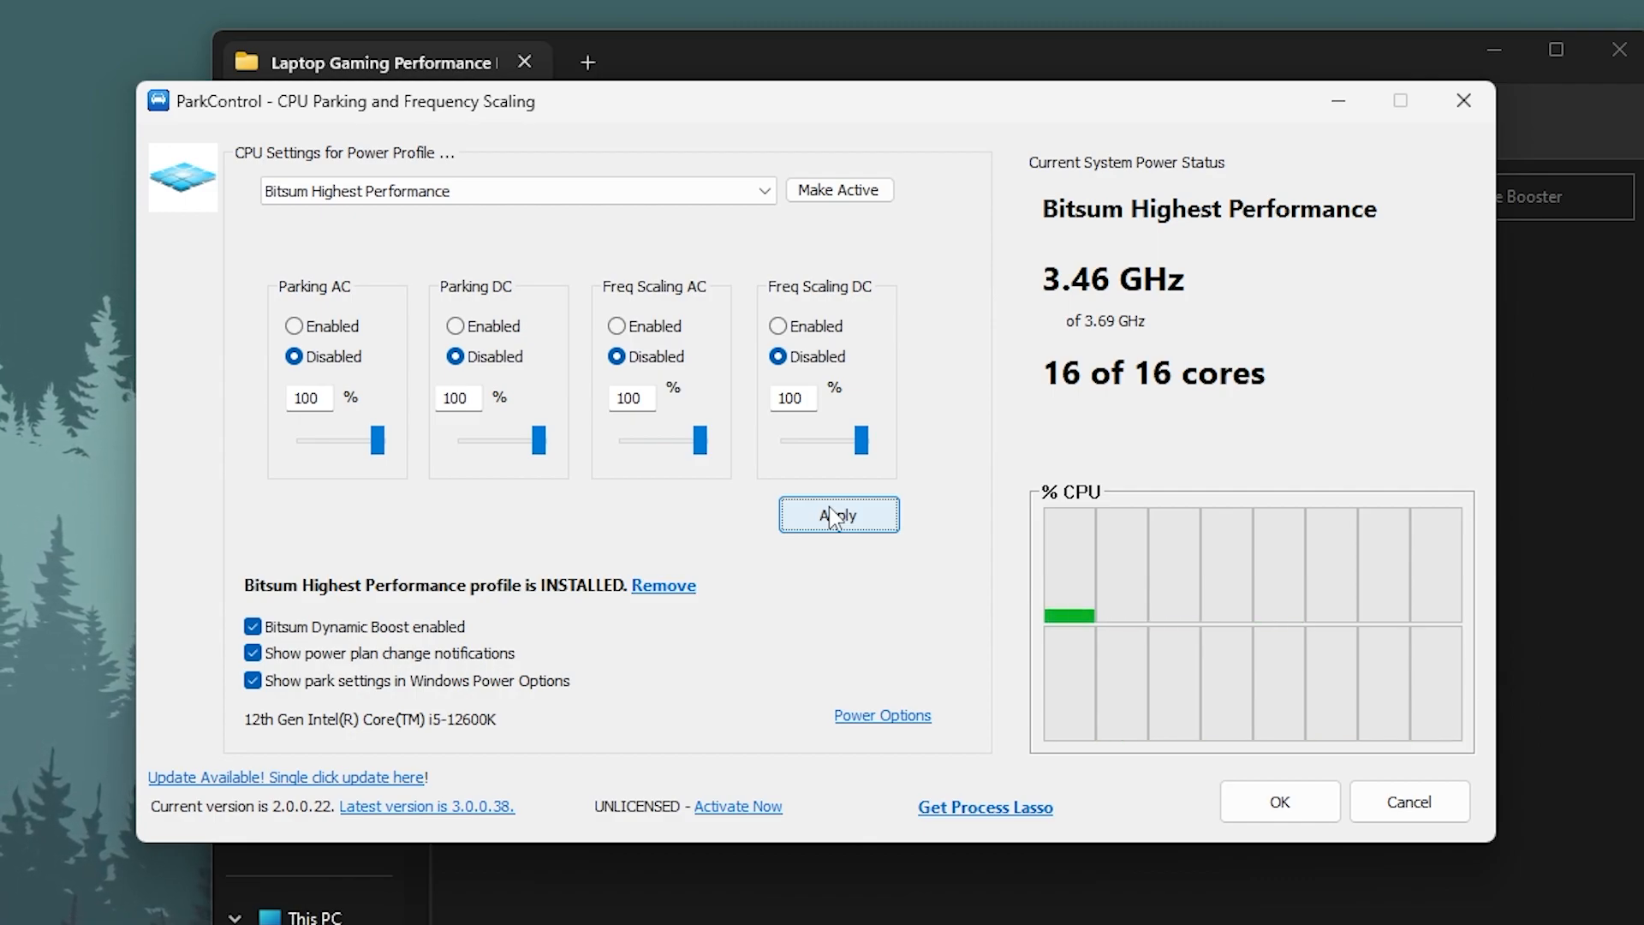
pyautogui.moveTo(252, 626)
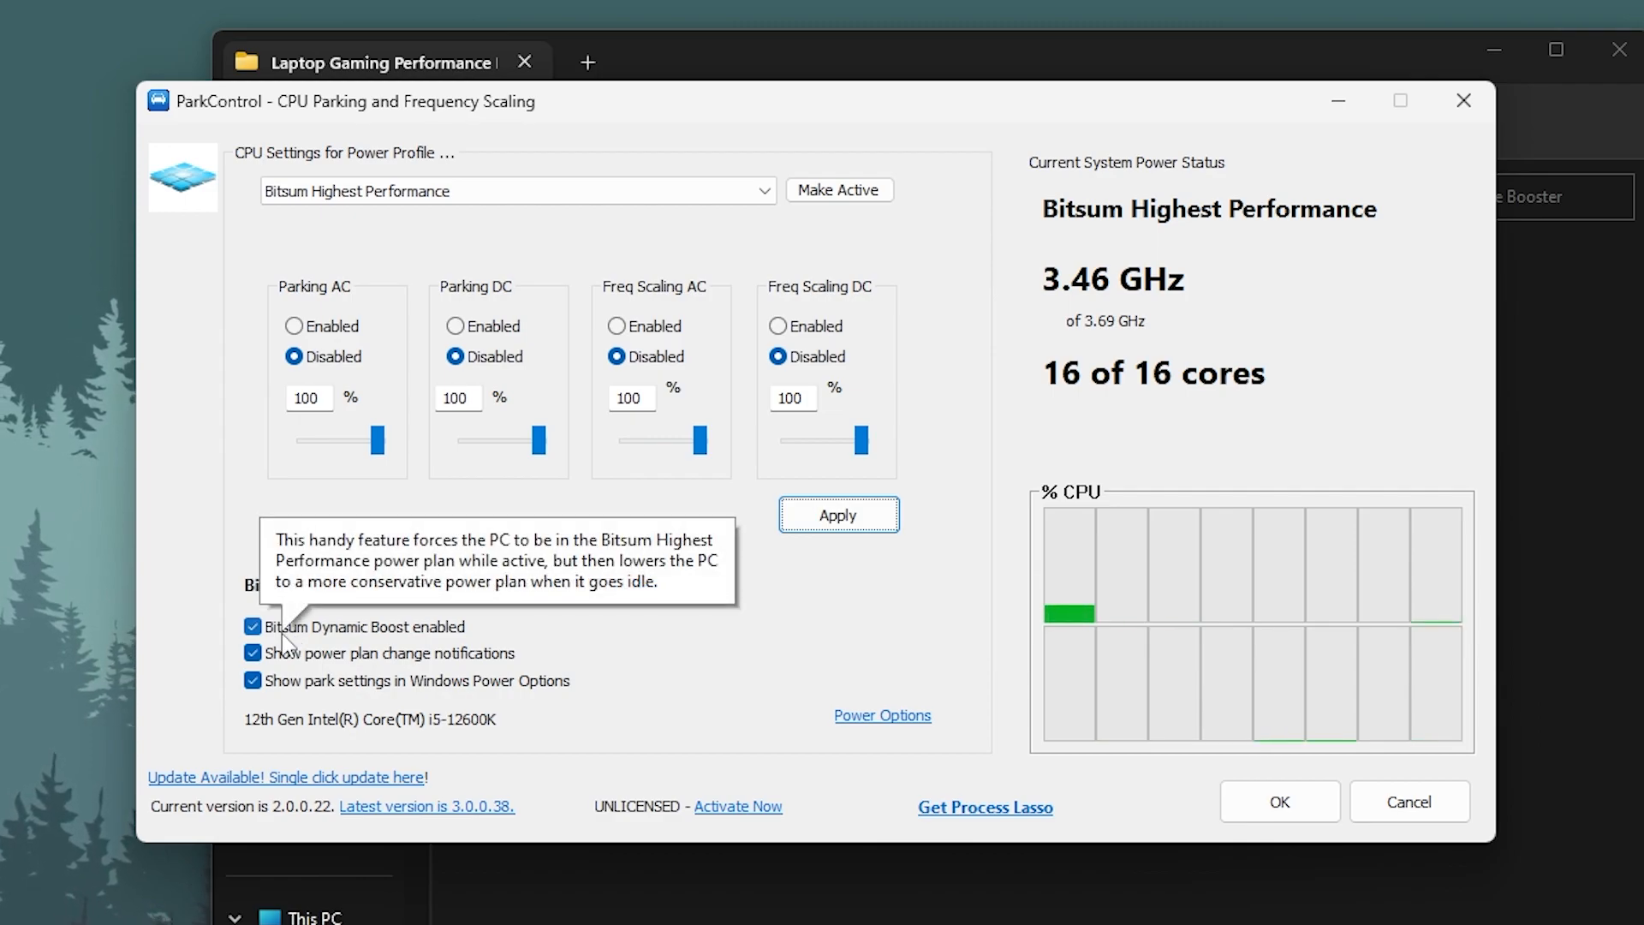
# Confirm the Bitsum Highest Performance power settings with OK and close ParkControl
pyautogui.click(252, 626)
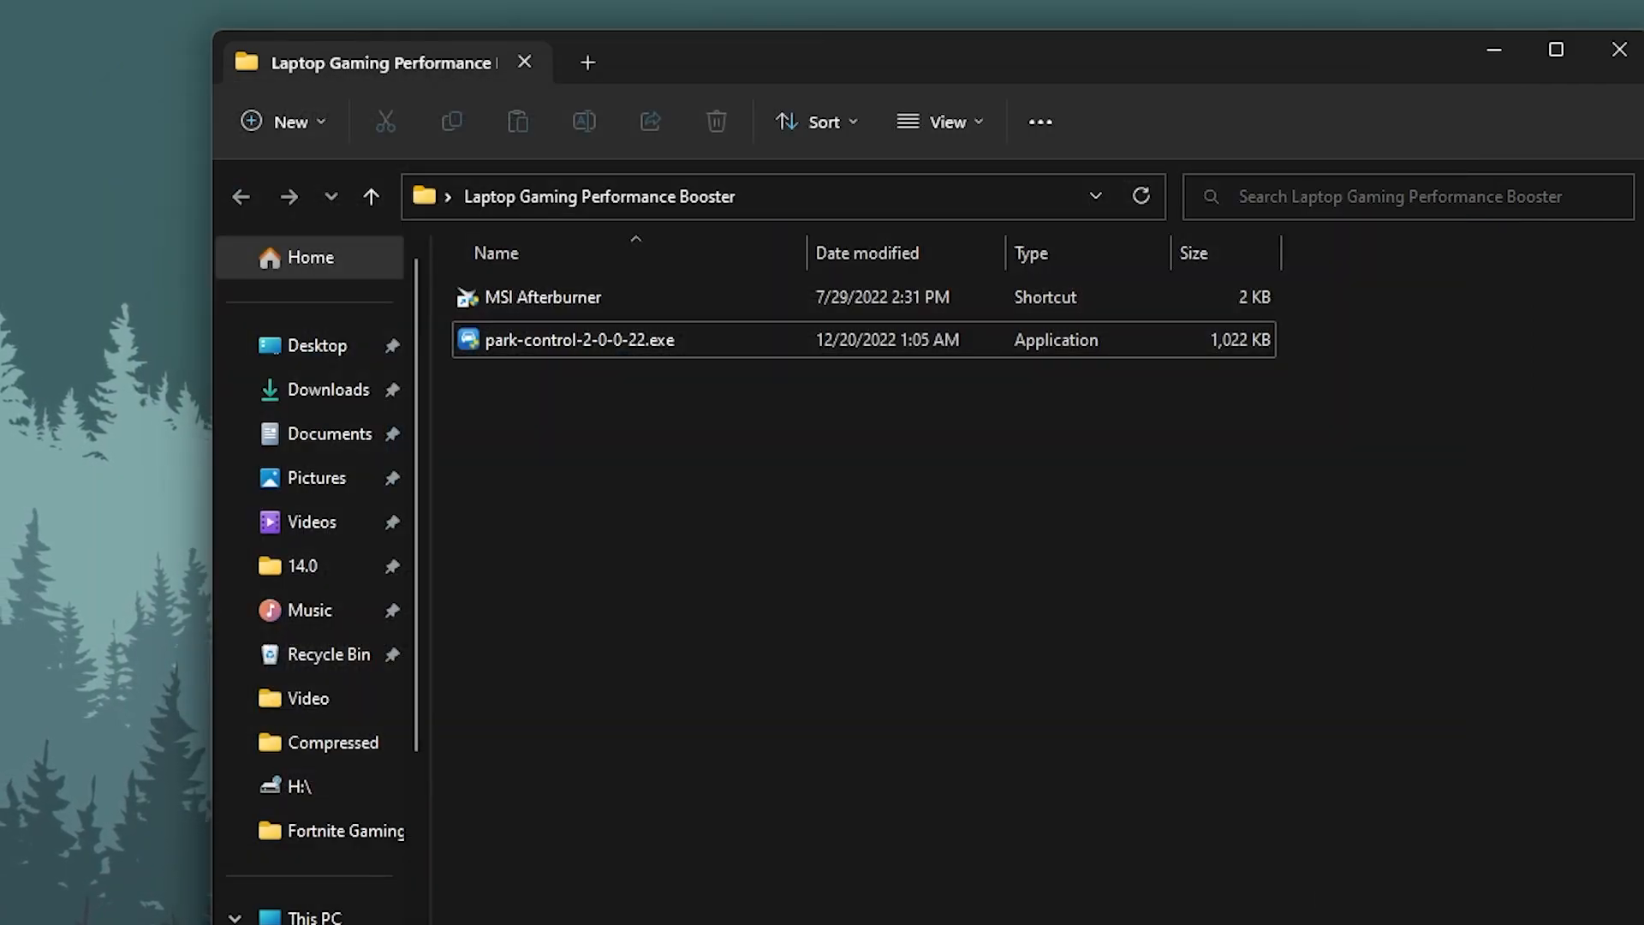
pyautogui.click(1555, 50)
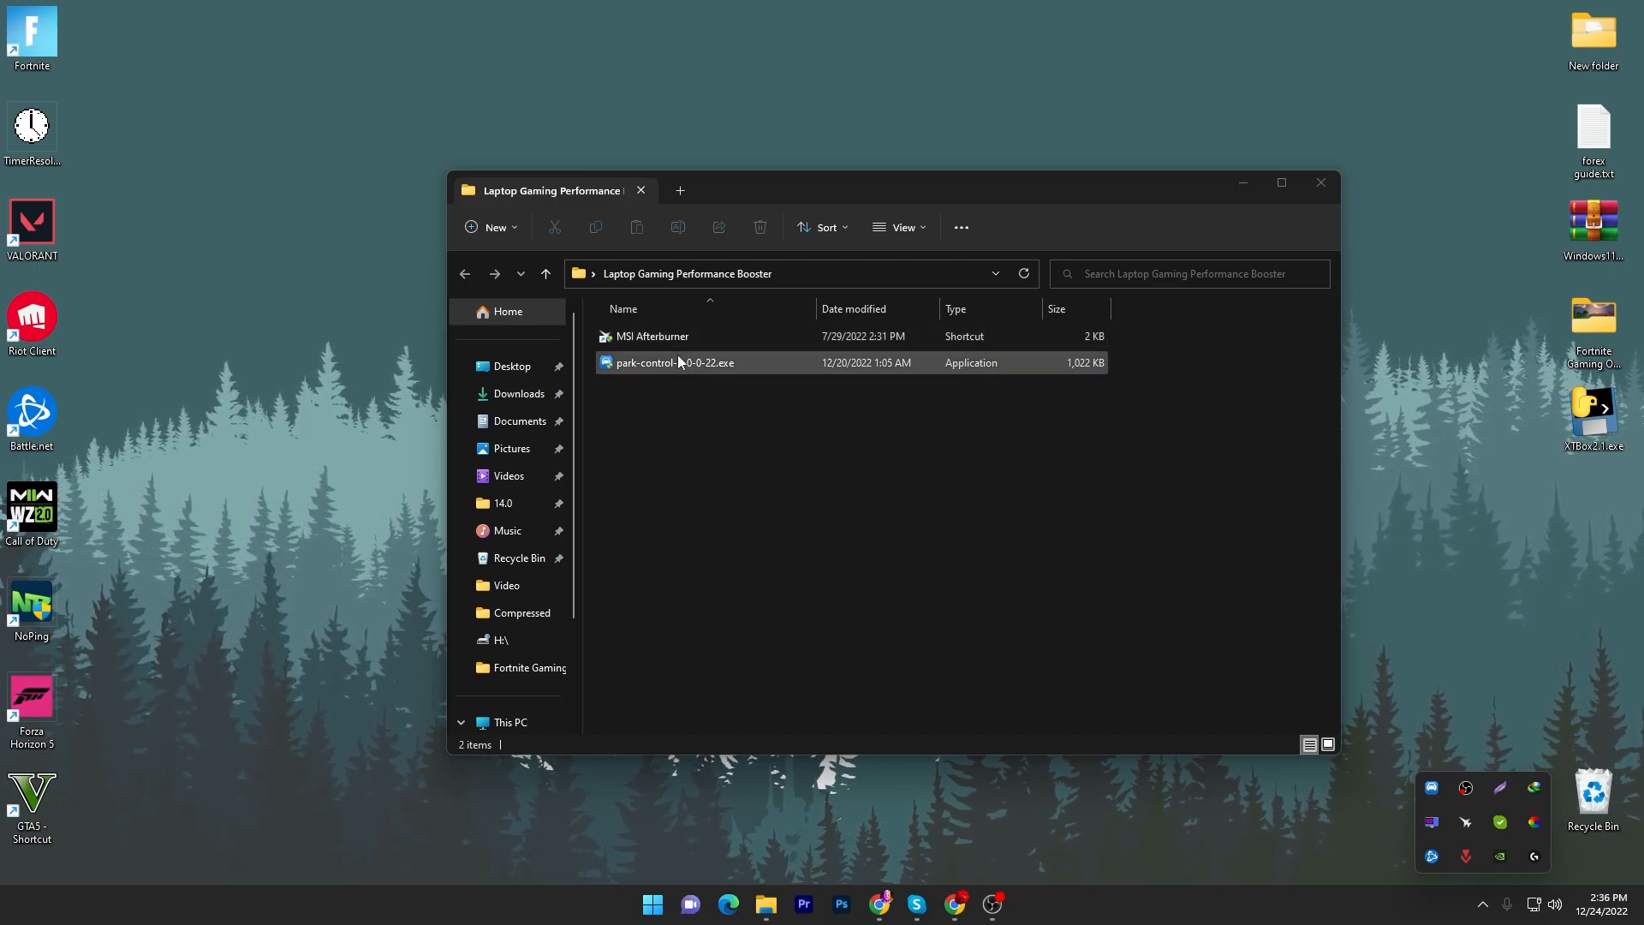
# Launch MSI Afterburner, set the fan speed to Auto, and minimize it
pyautogui.doubleClick(653, 335)
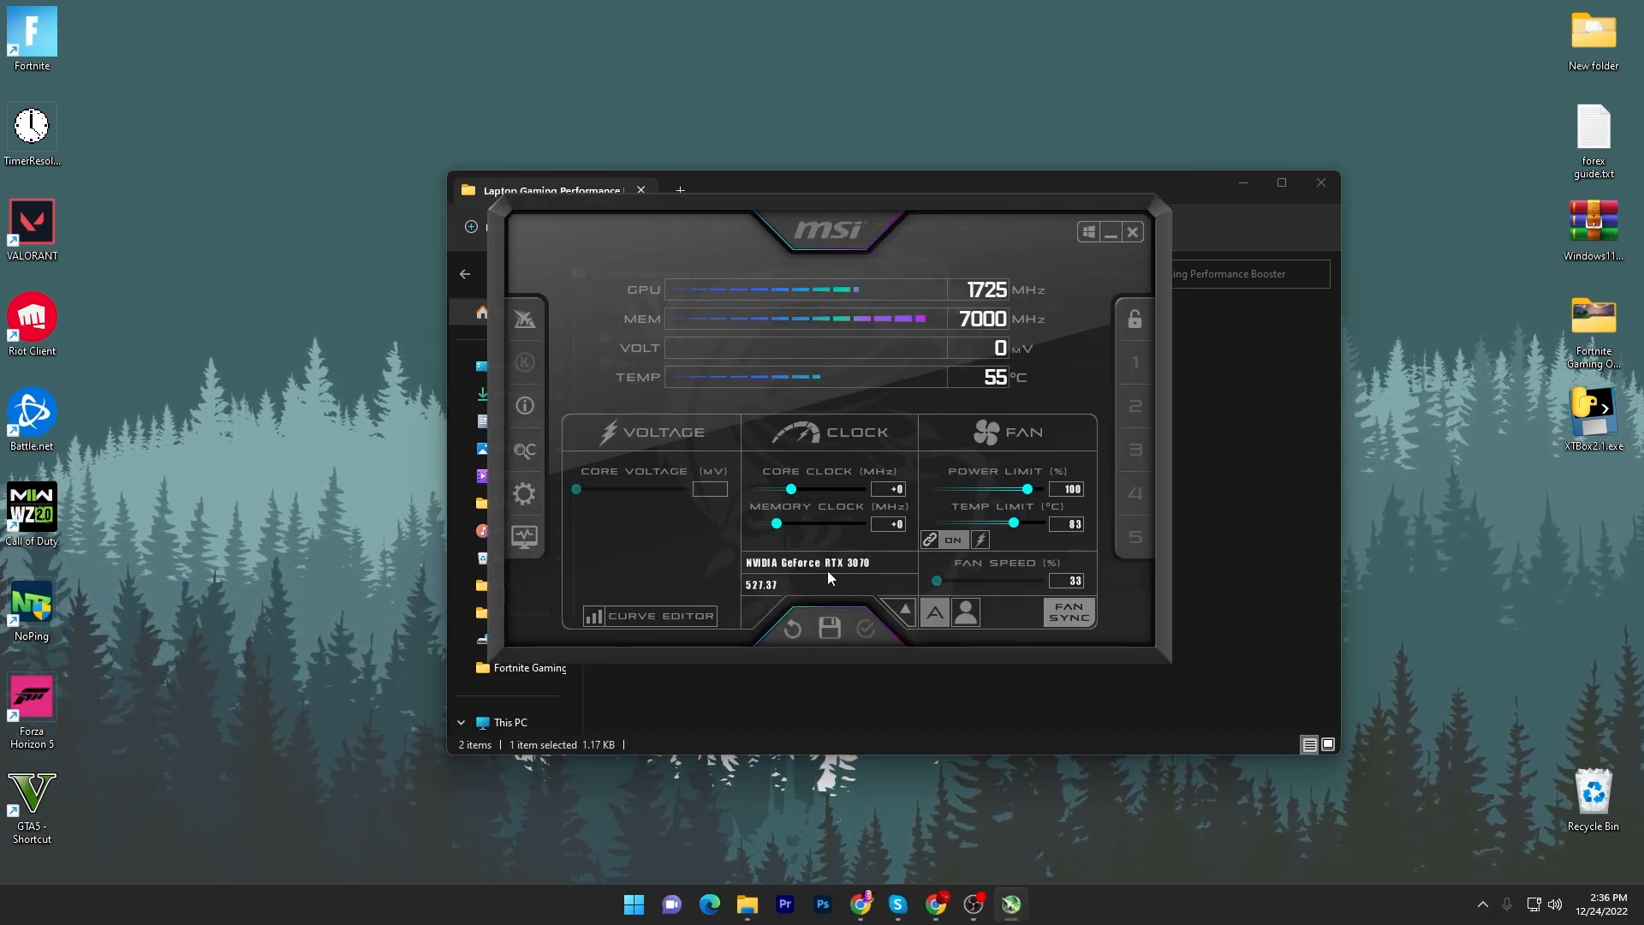
pyautogui.moveTo(763, 534)
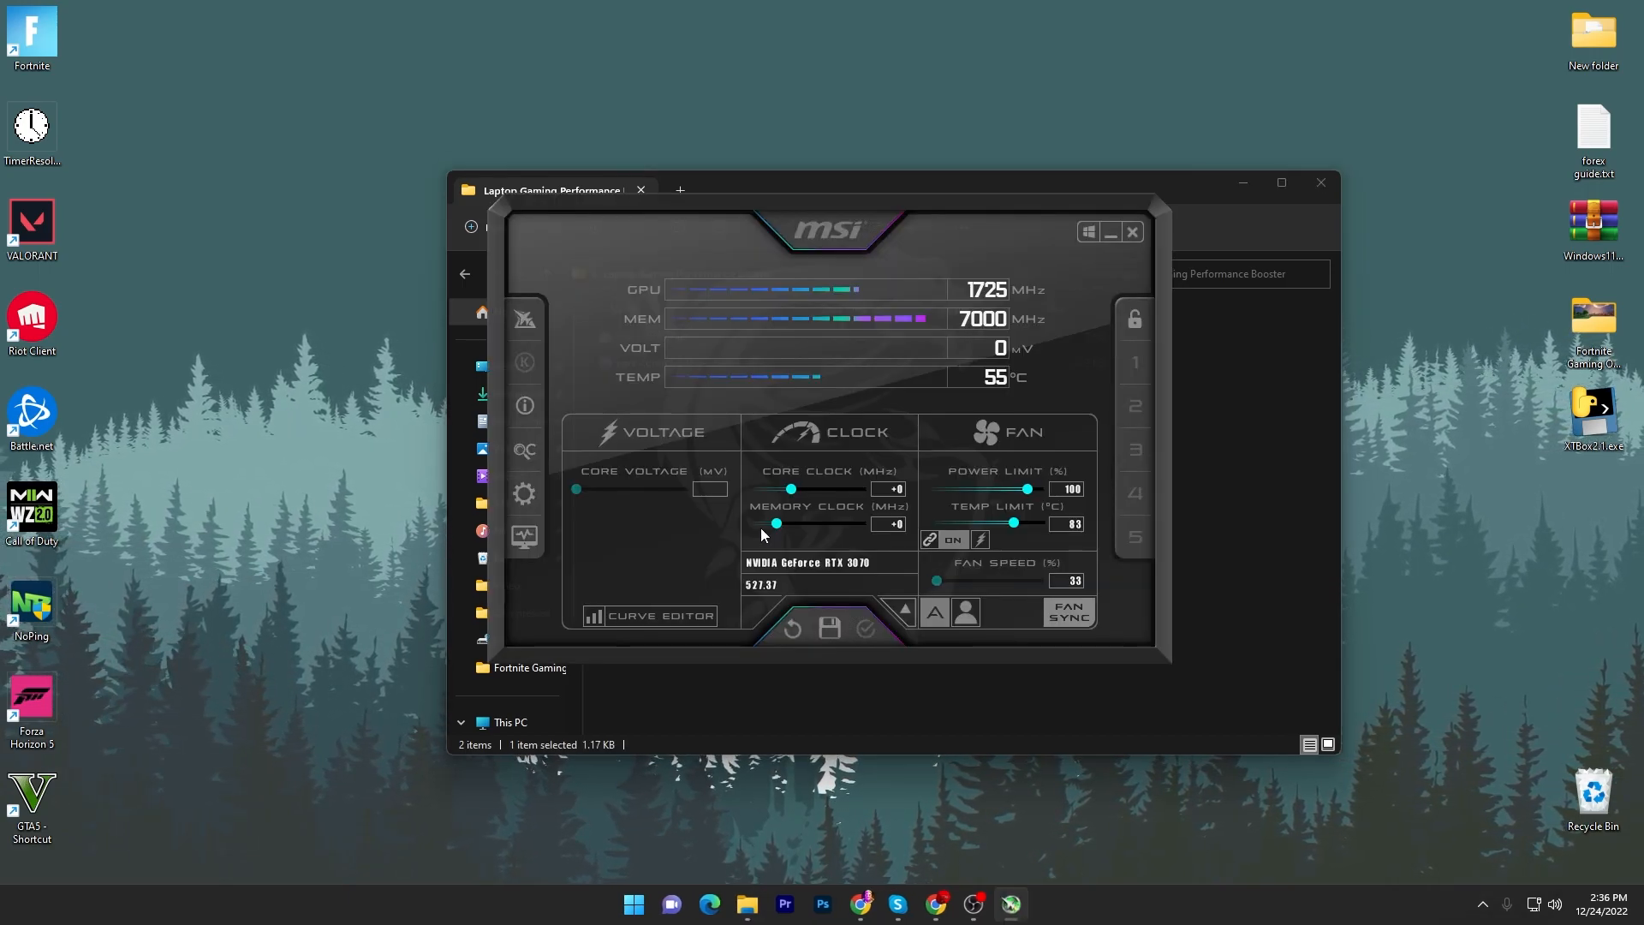
pyautogui.moveTo(982, 573)
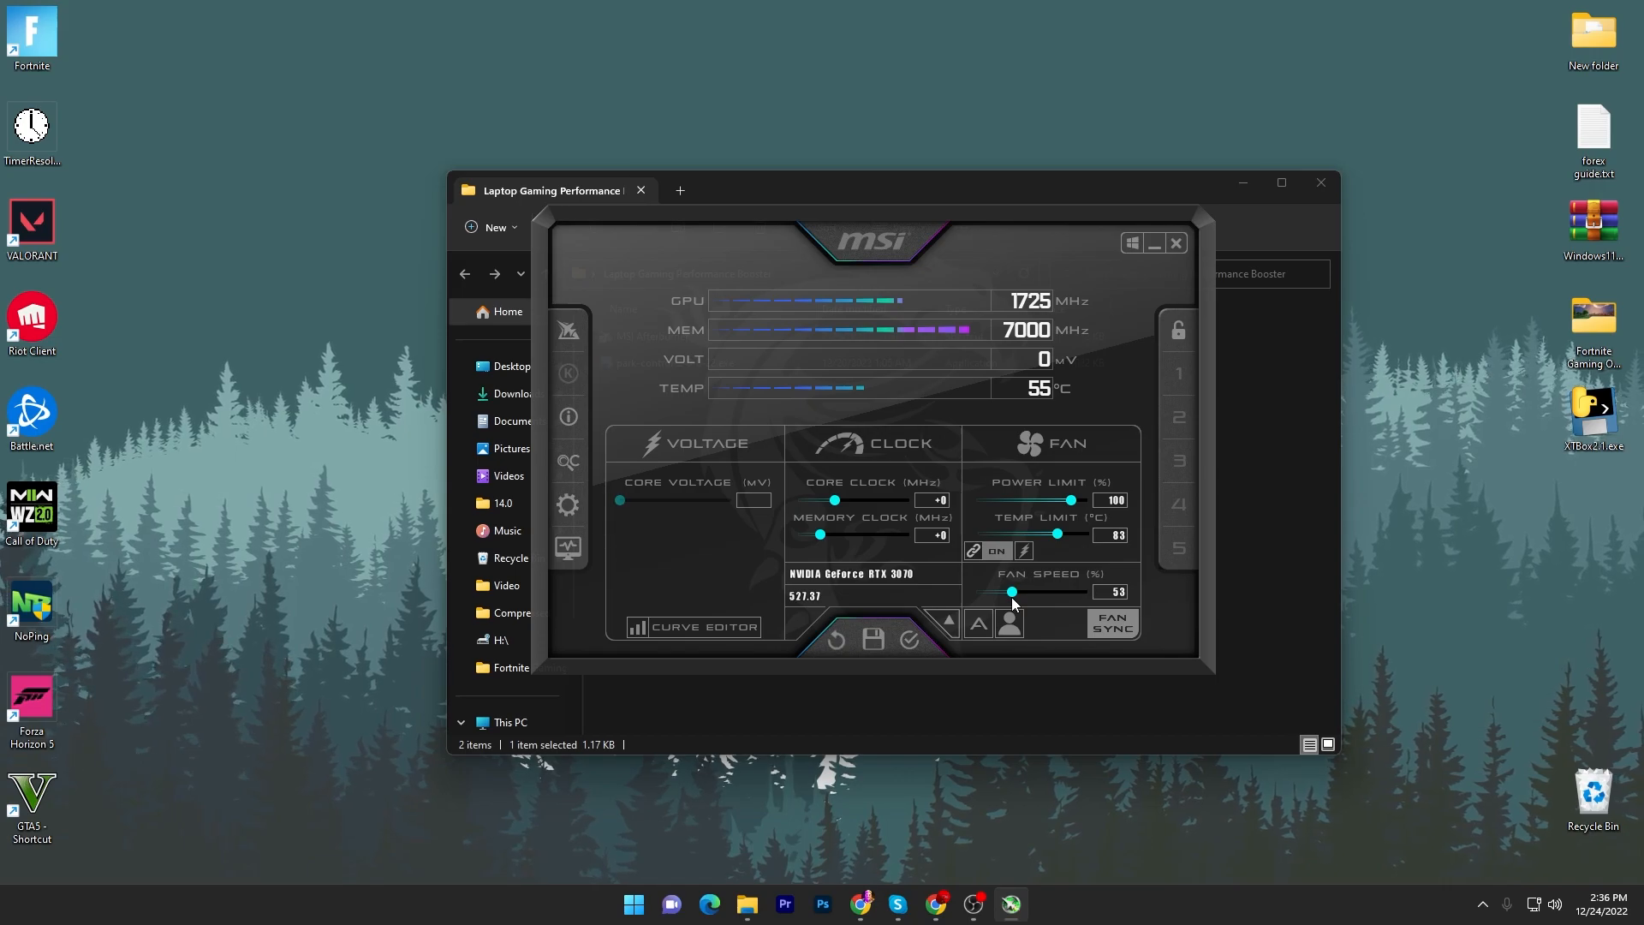
pyautogui.moveTo(965, 629)
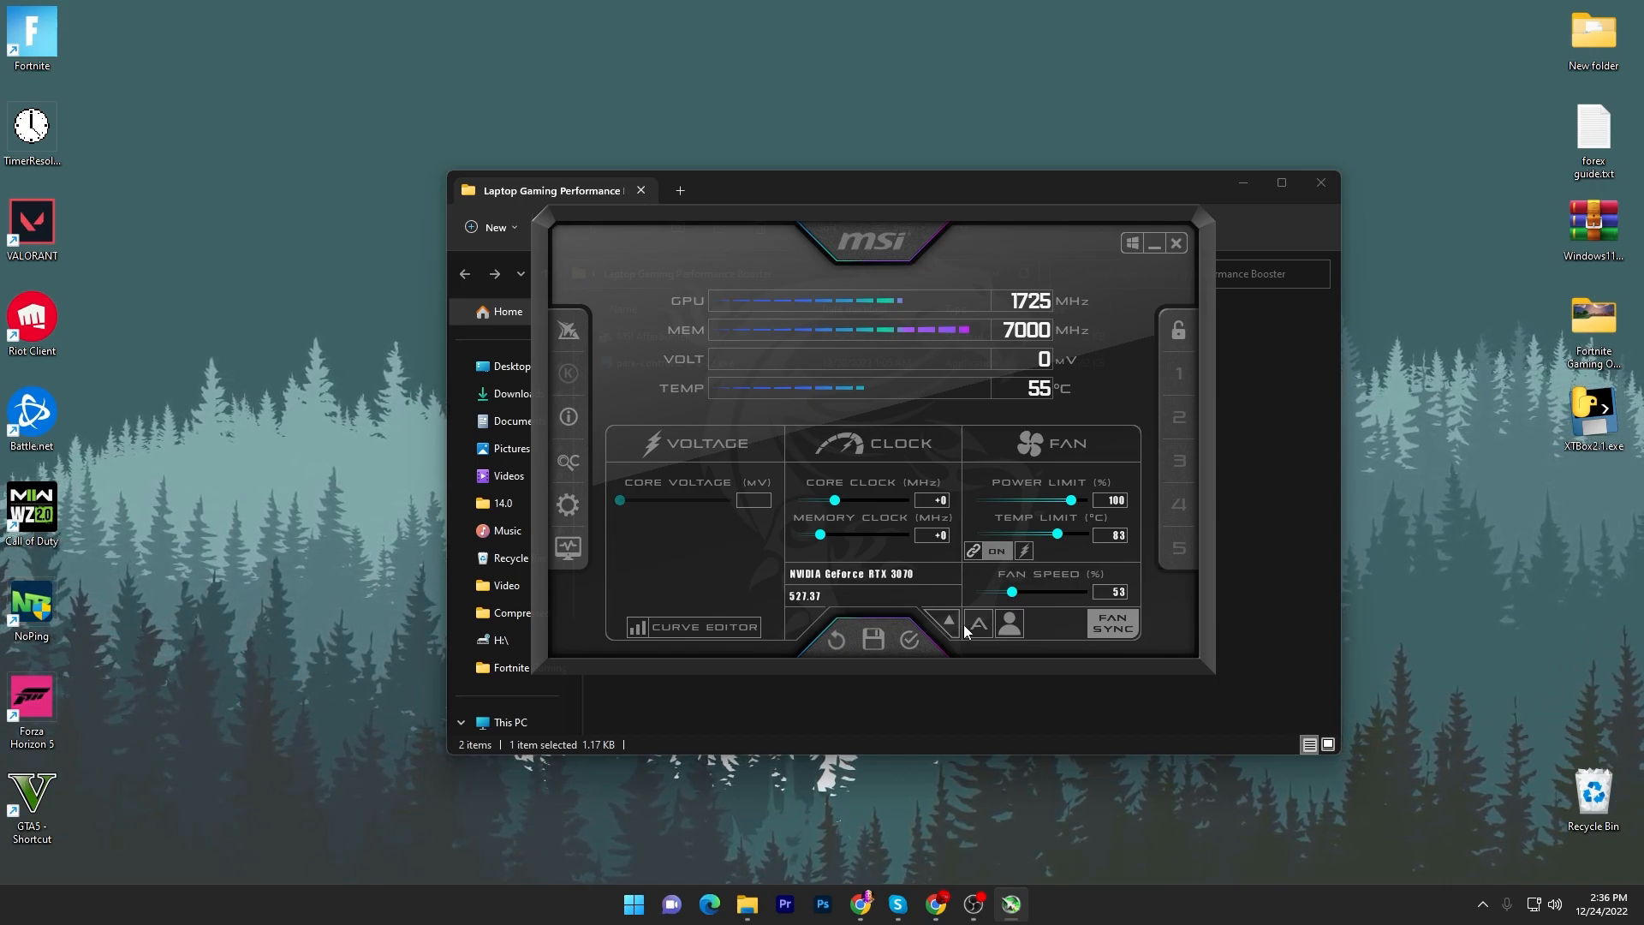
pyautogui.click(945, 620)
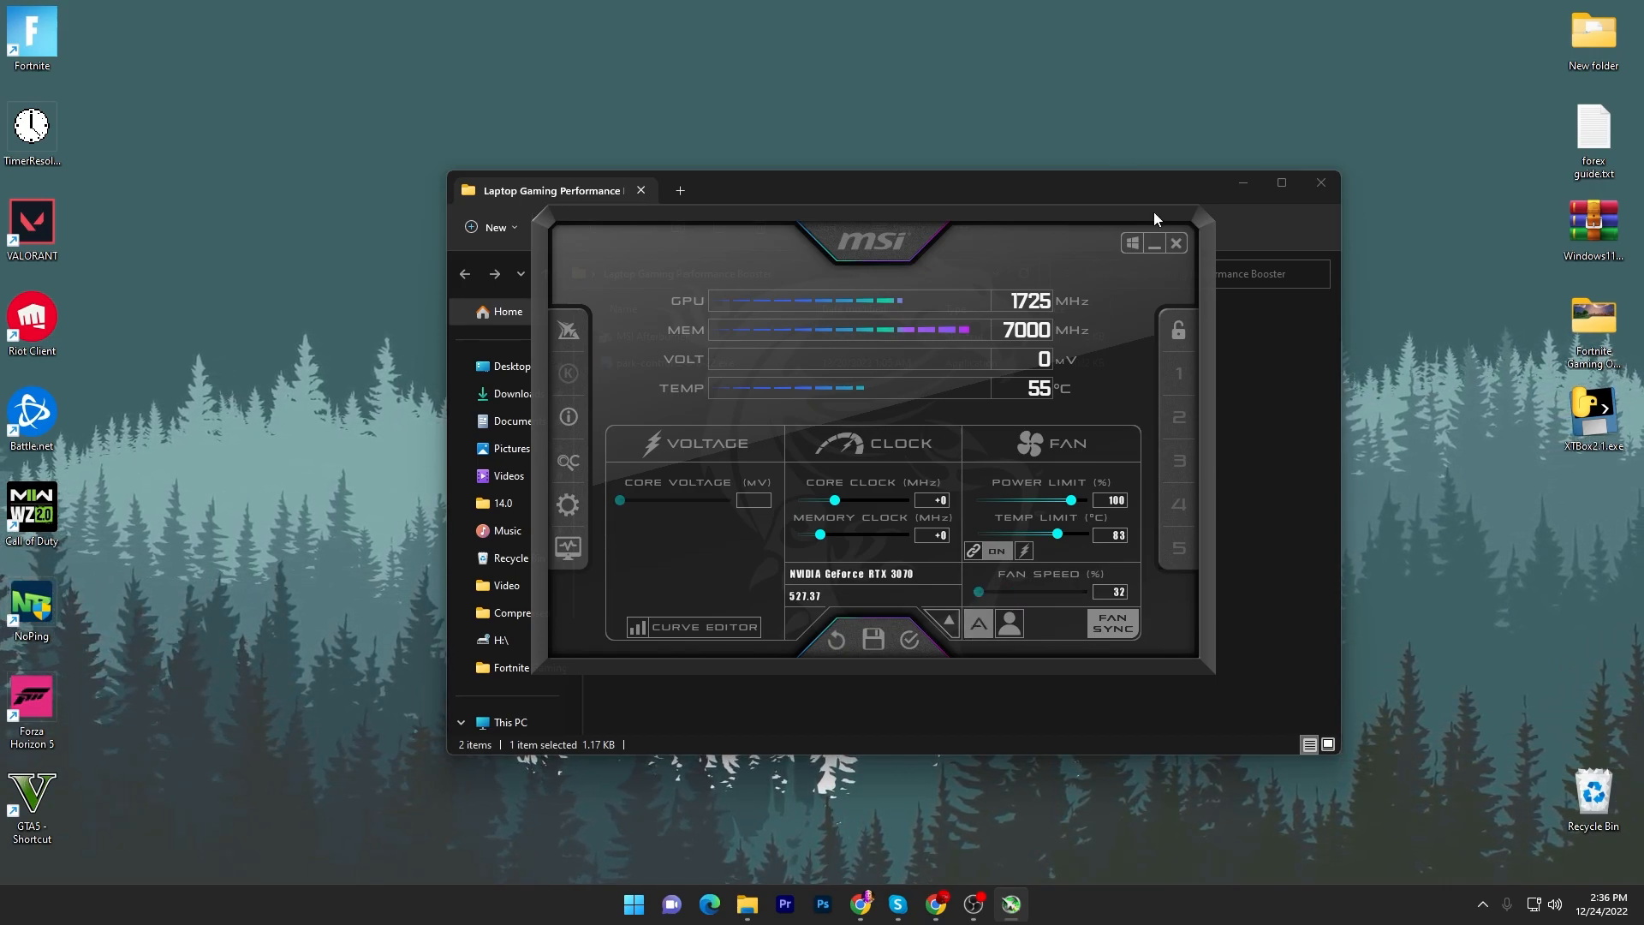
pyautogui.moveTo(1153, 242)
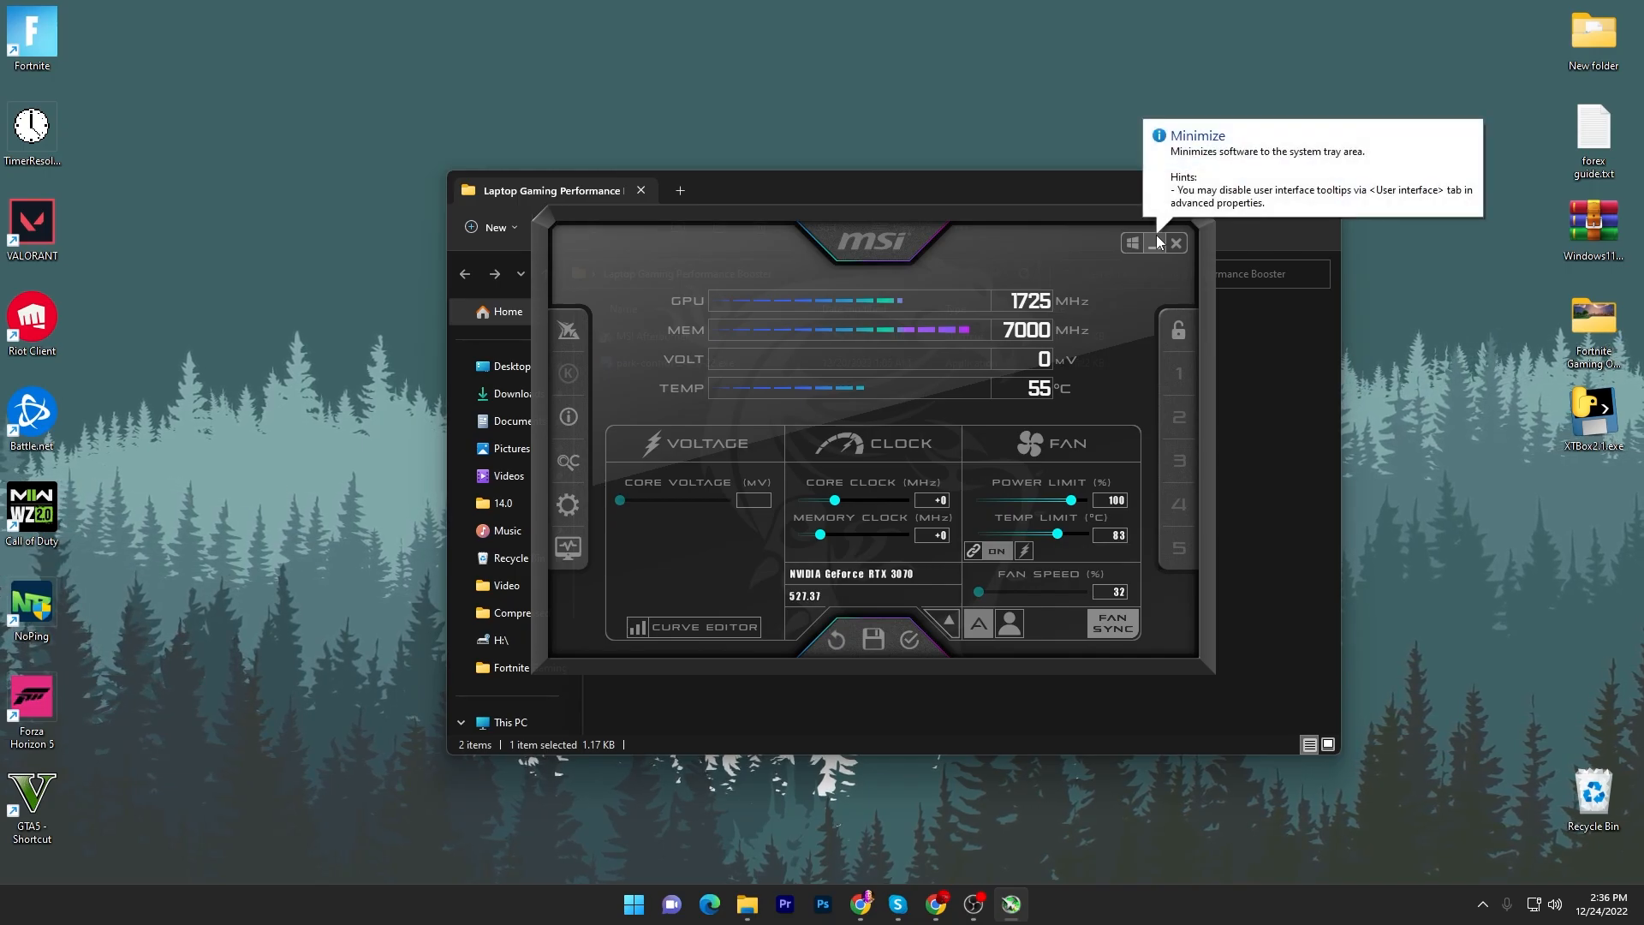
pyautogui.click(1131, 242)
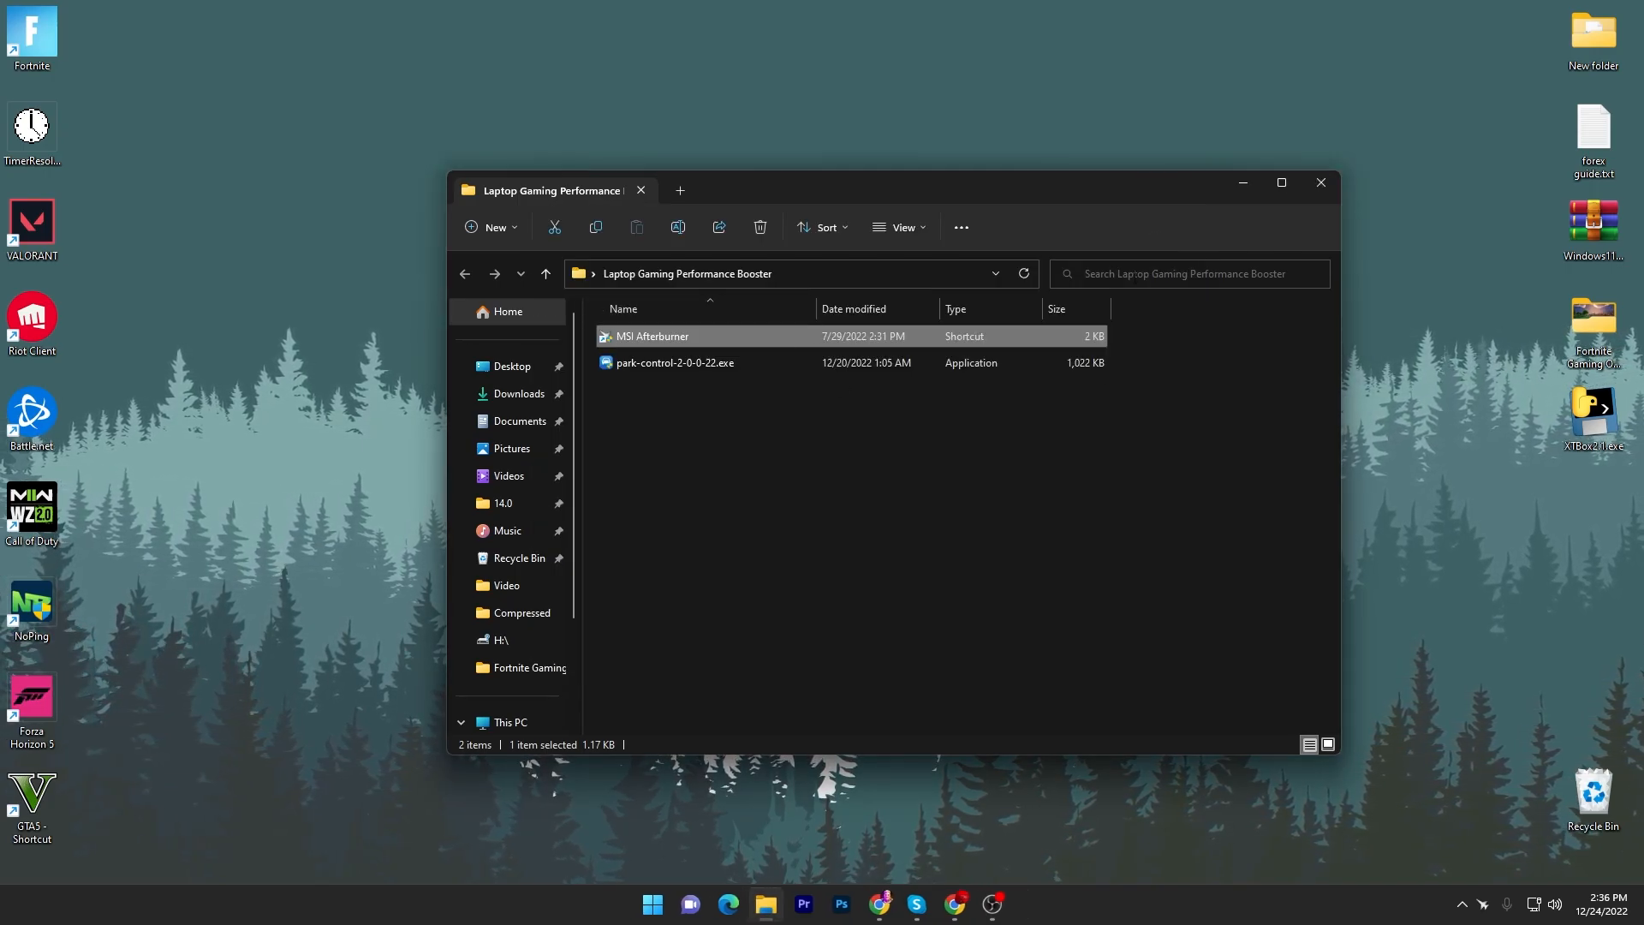